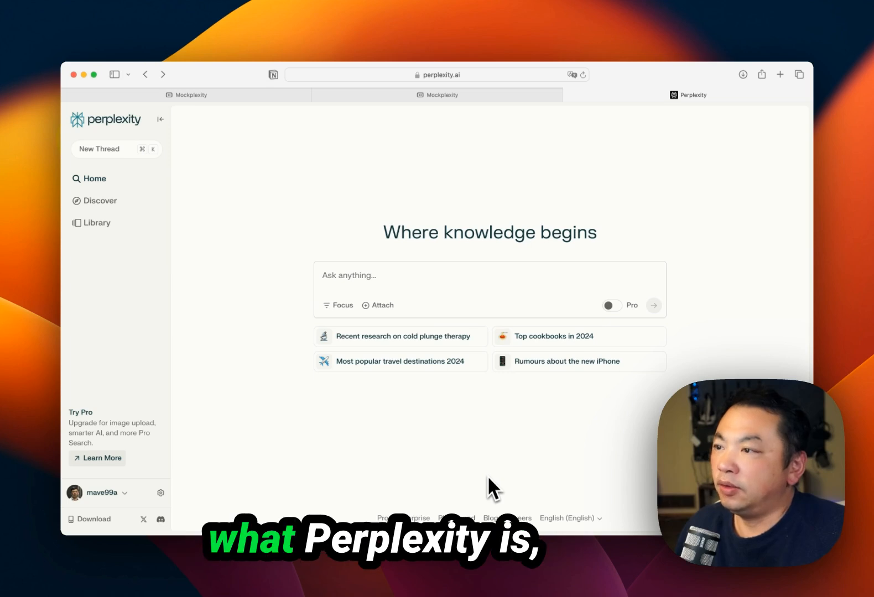
mouse_move(445, 156)
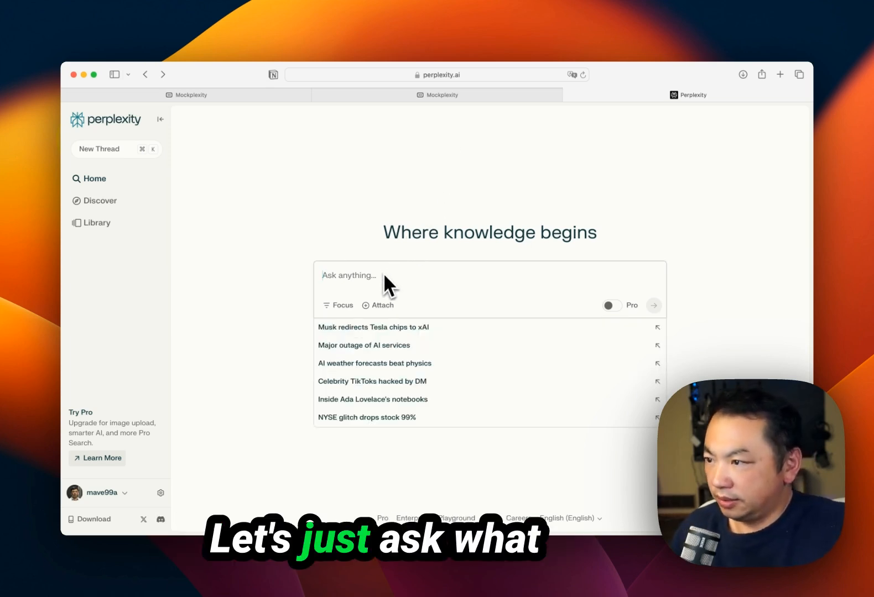
Ask Perplexity 'what is perplexity AI' and submit the question
text(what is)
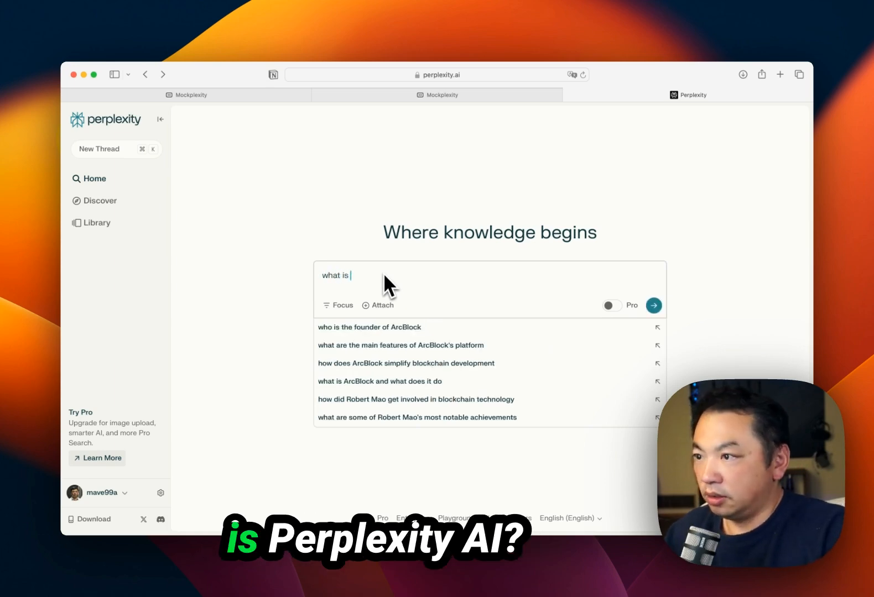
text(perplexity AI)
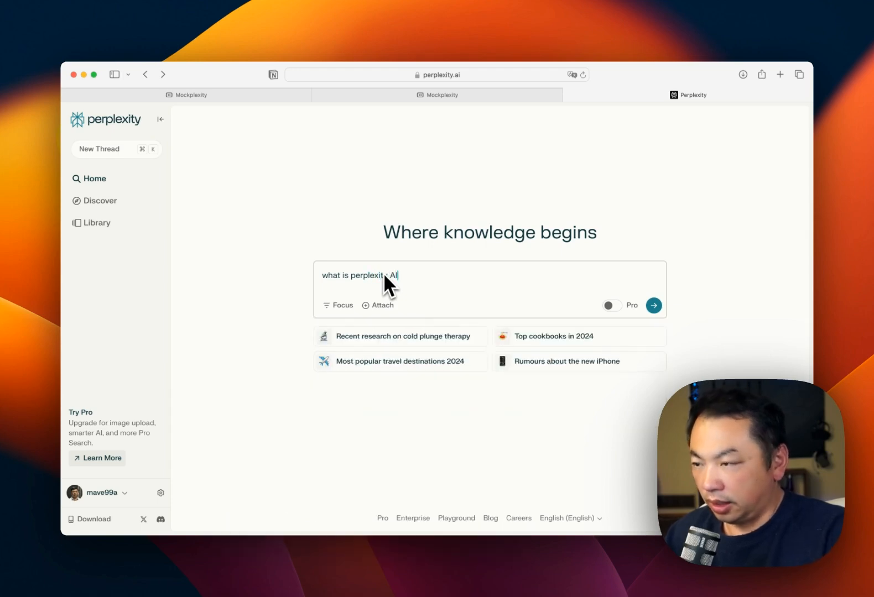
click(653, 306)
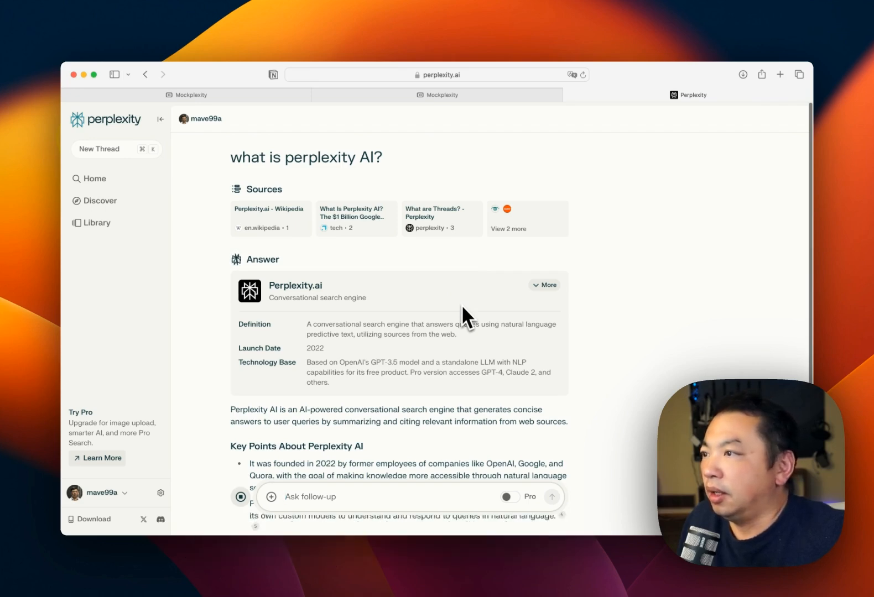
mouse_move(355, 216)
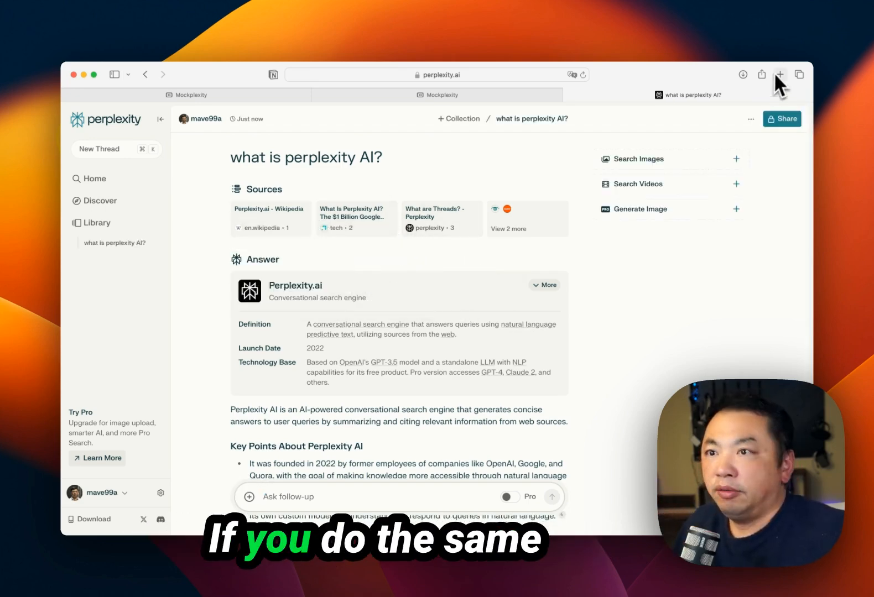
In a new tab, Google 'what is perplexity ai' and skim the results list
click(778, 73)
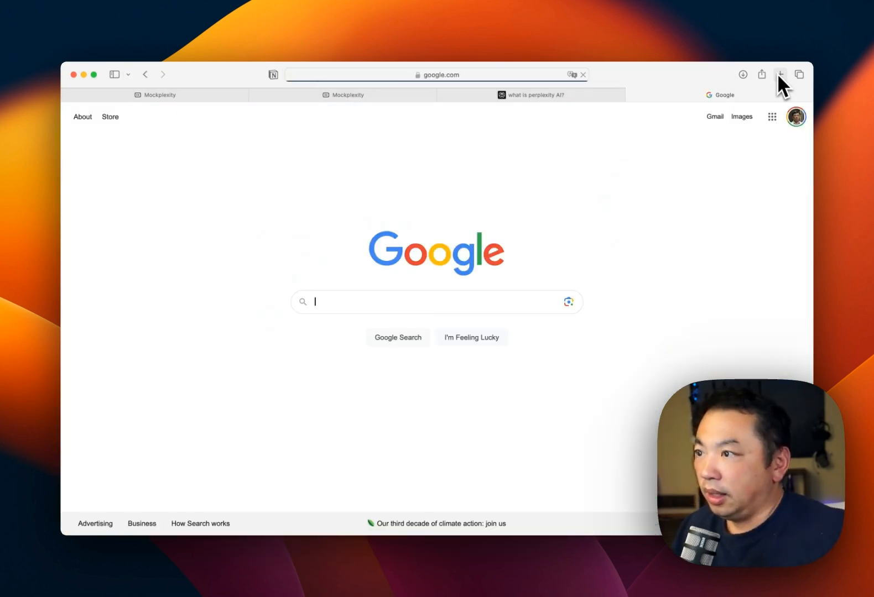
text(what is perplexity ai)
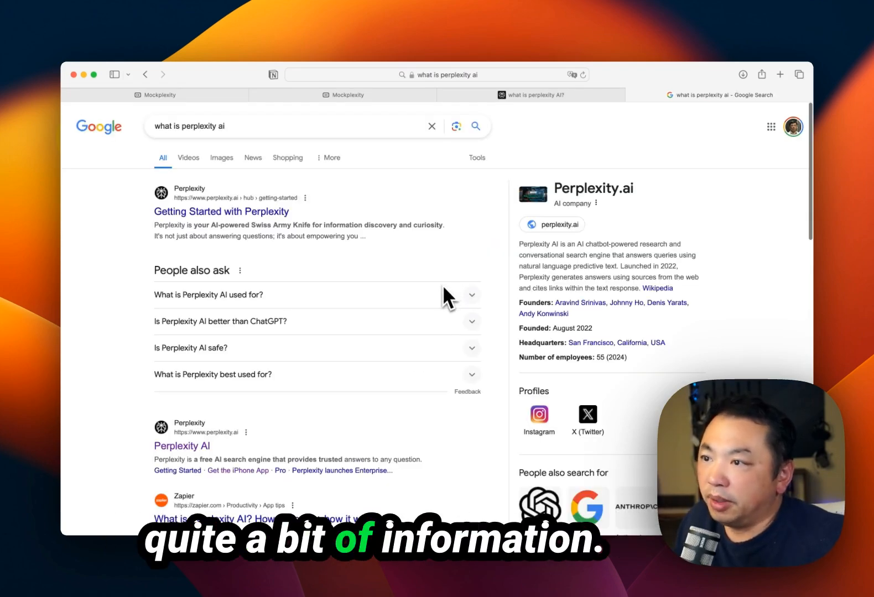
scroll(down, 3)
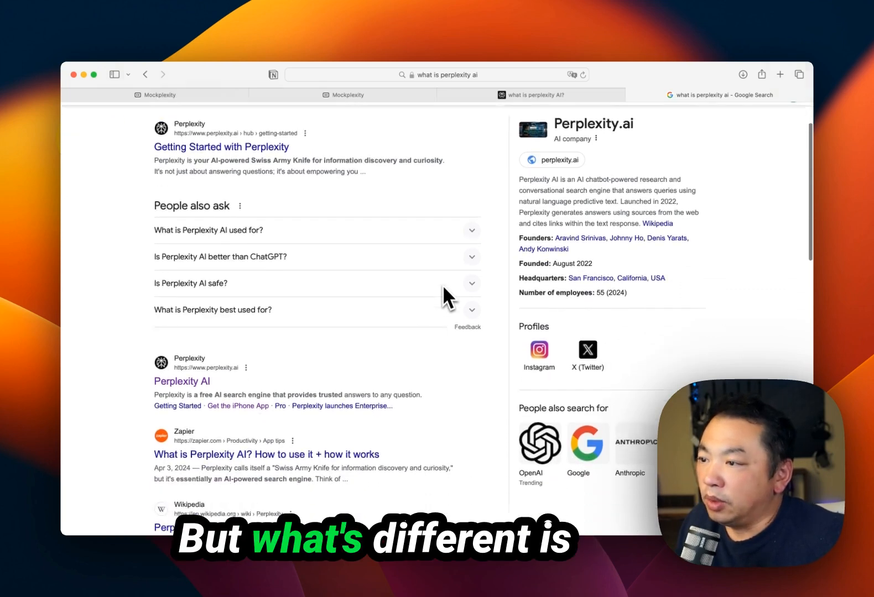
scroll(down, 3)
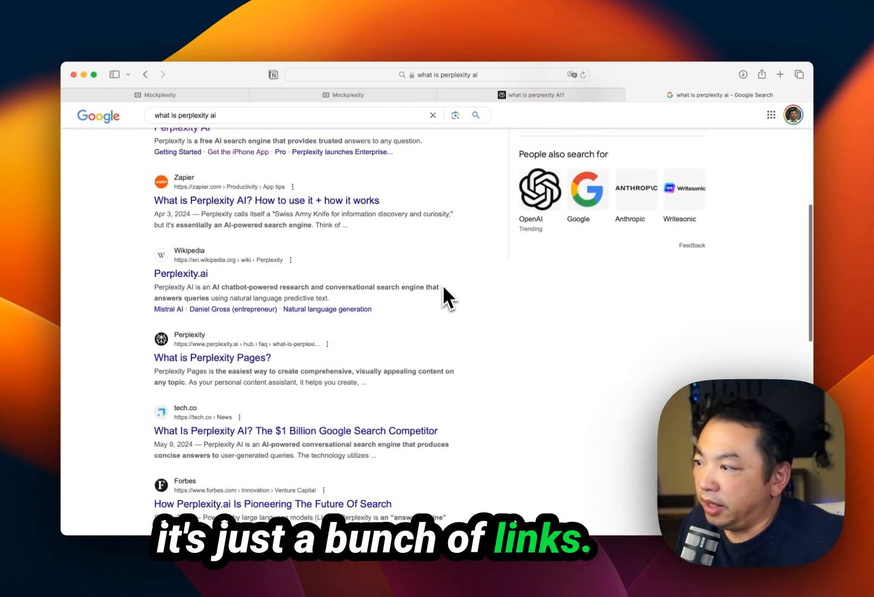
scroll(down, 3)
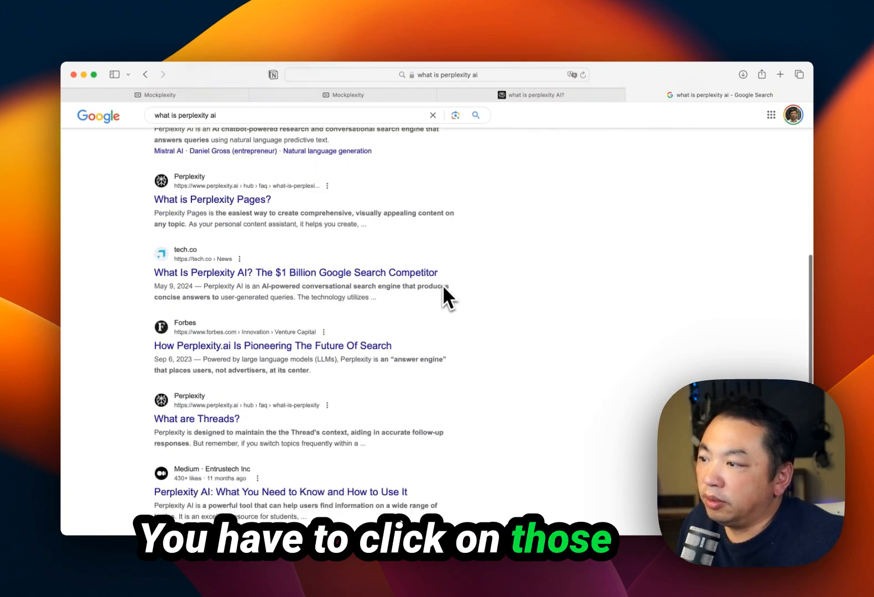
scroll(up, 3)
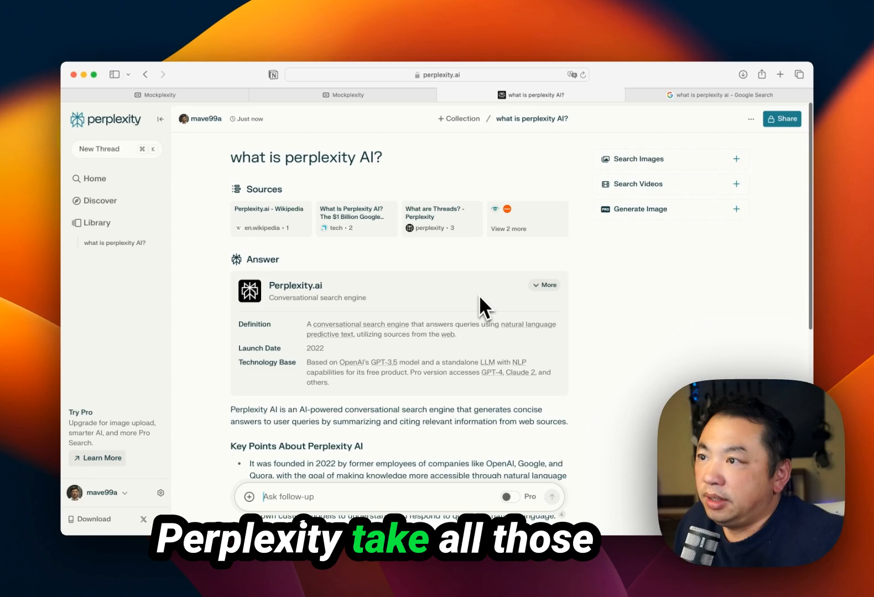
Back in Perplexity's answer, highlight the $165 million funding sentence, then move to the Mockplexity tab
scroll(down, 3)
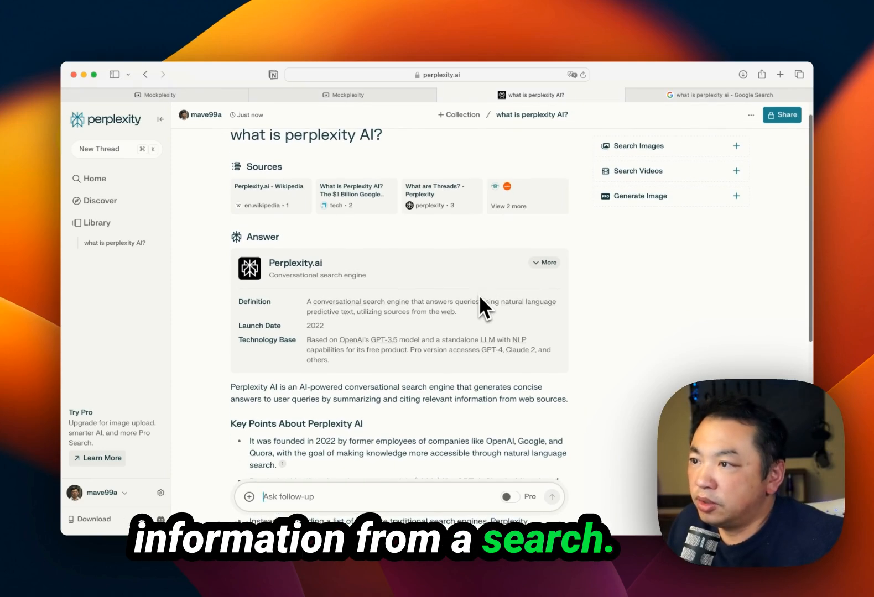
scroll(down, 3)
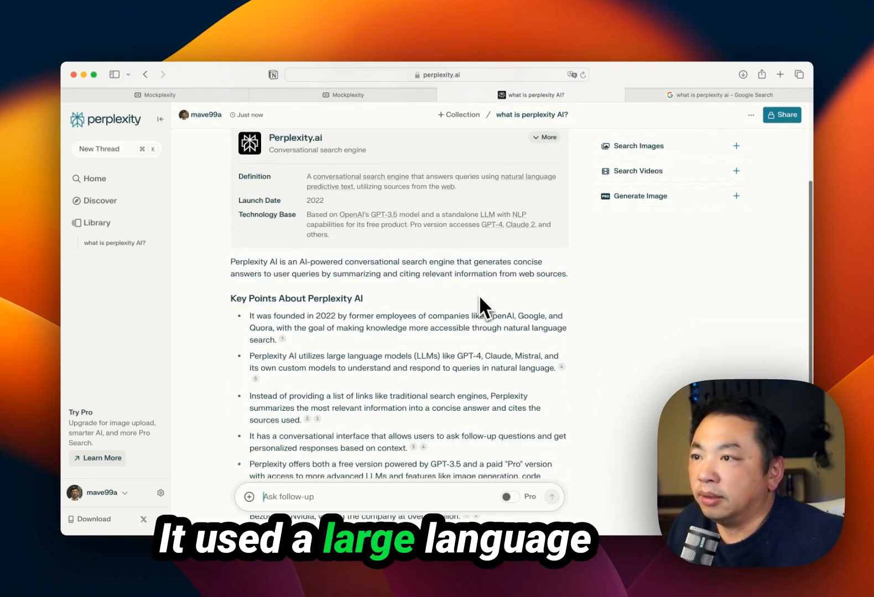
scroll(down, 3)
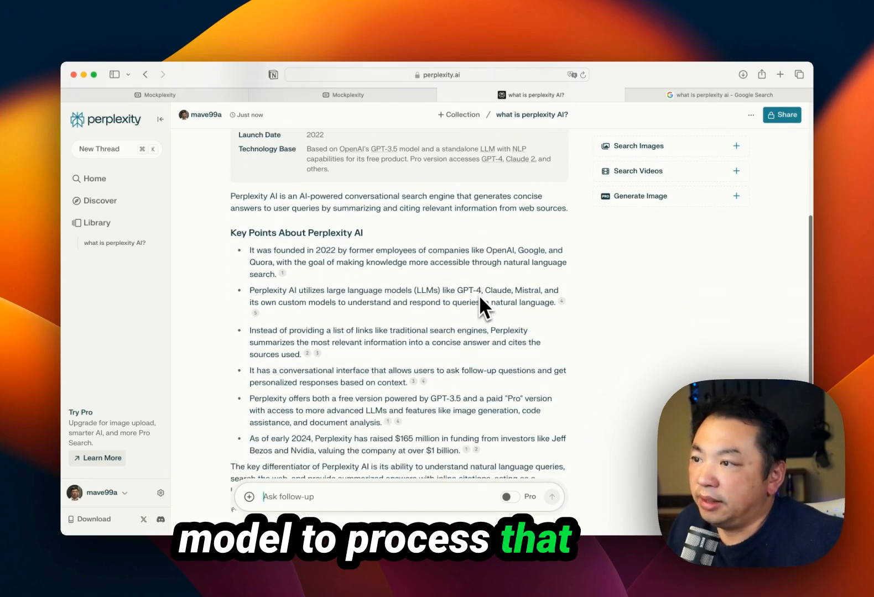
scroll(down, 3)
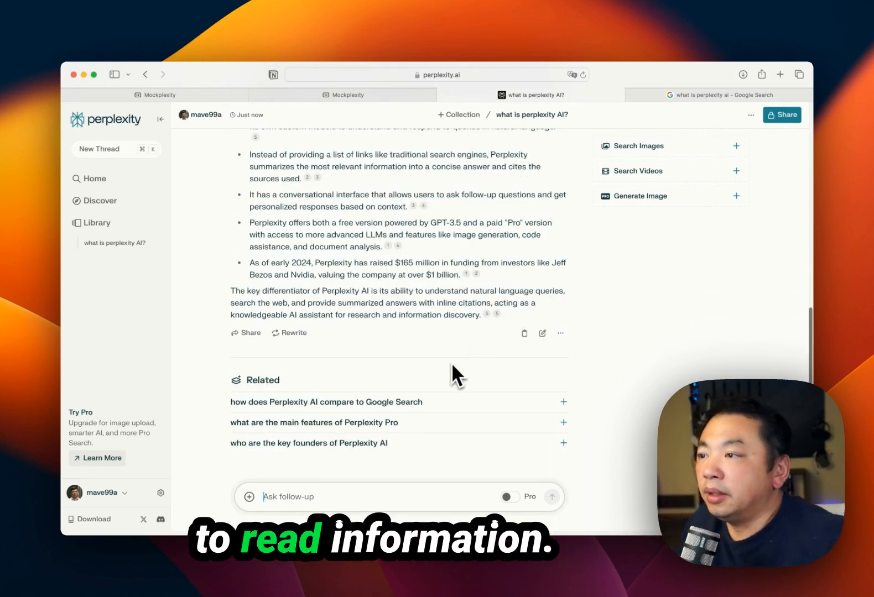
mouse_move(341, 265)
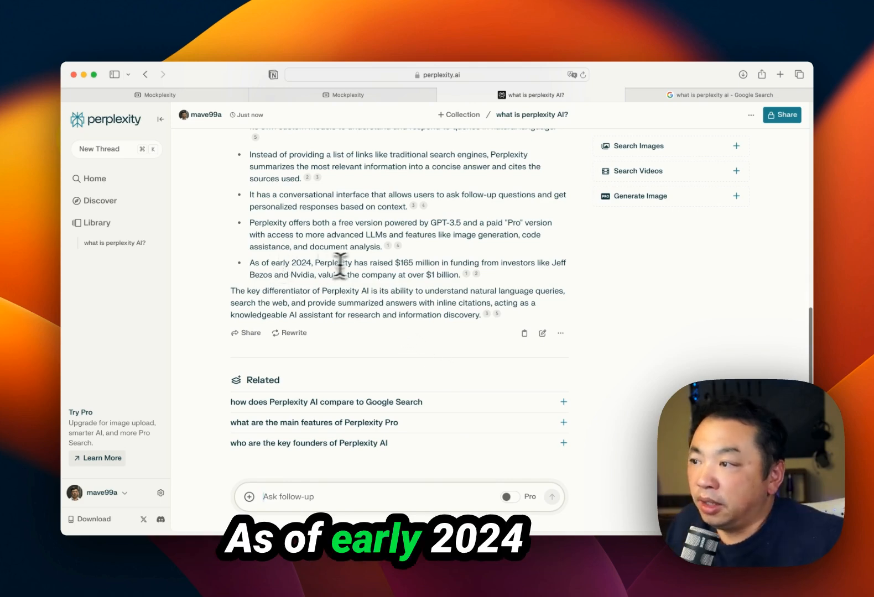
double_click(332, 262)
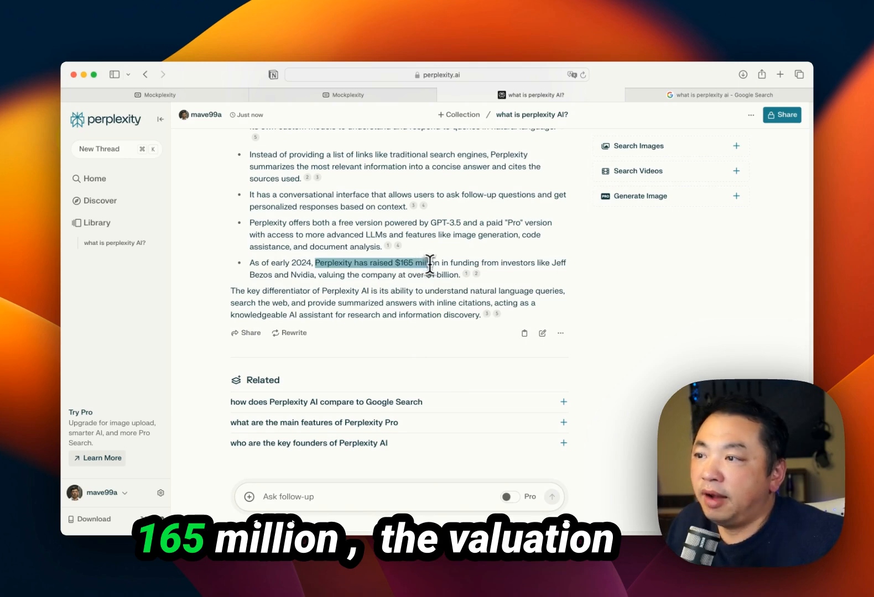
drag(429, 265, 451, 274)
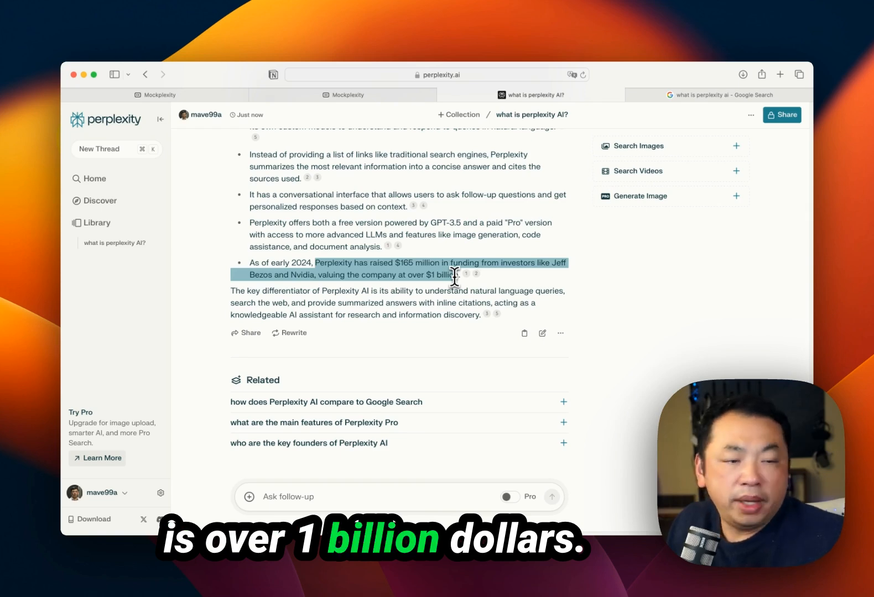
click(160, 95)
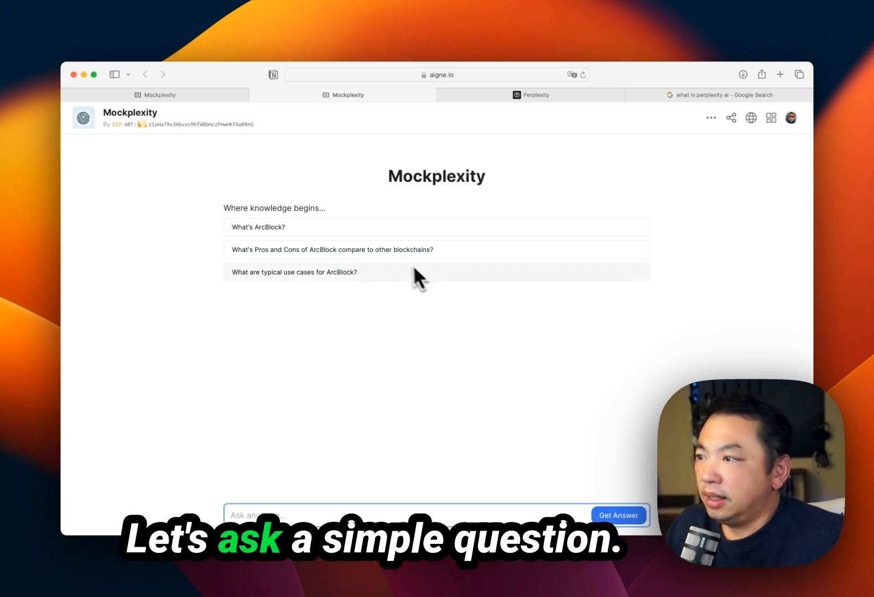
Ask Mockplexity the suggested 'What's ArcBlock?' and review its sources and answer against Perplexity's
click(257, 227)
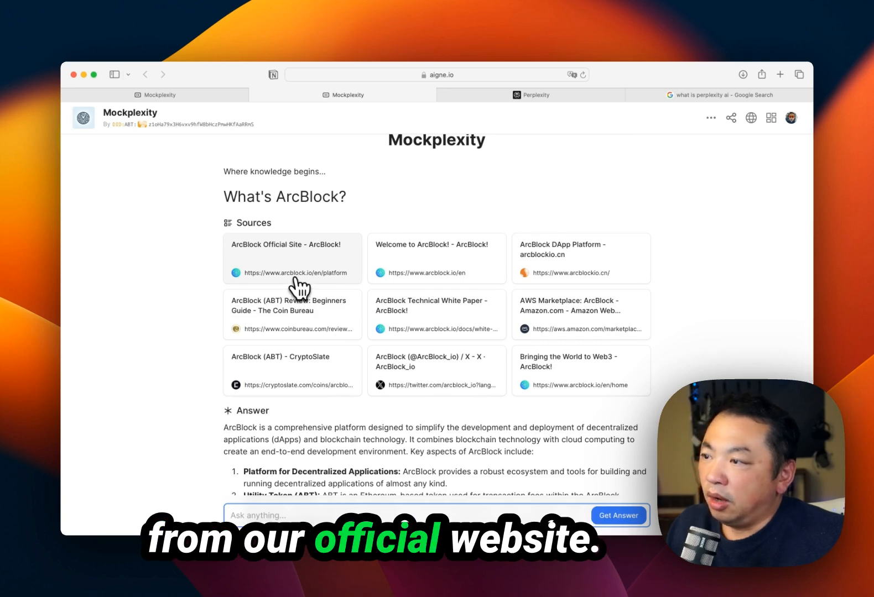
scroll(down, 3)
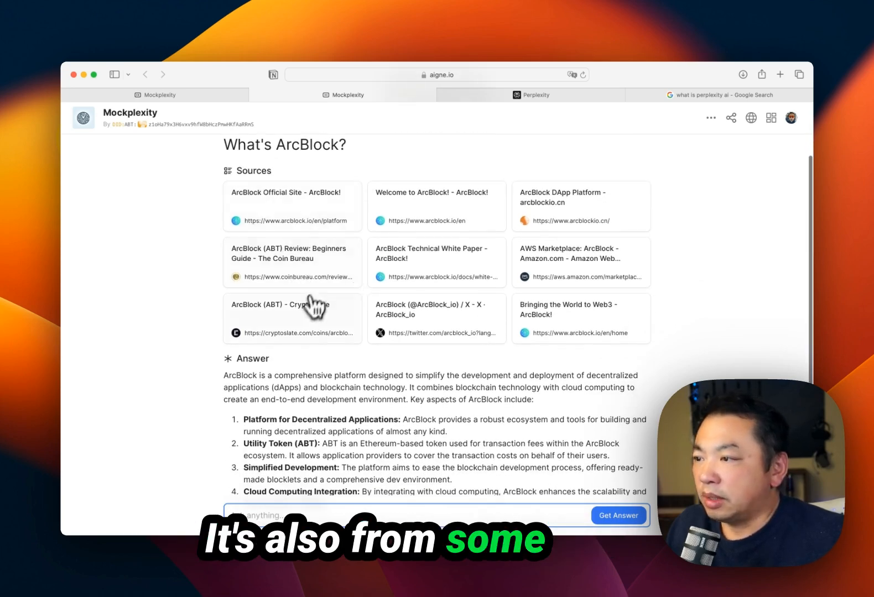
scroll(down, 3)
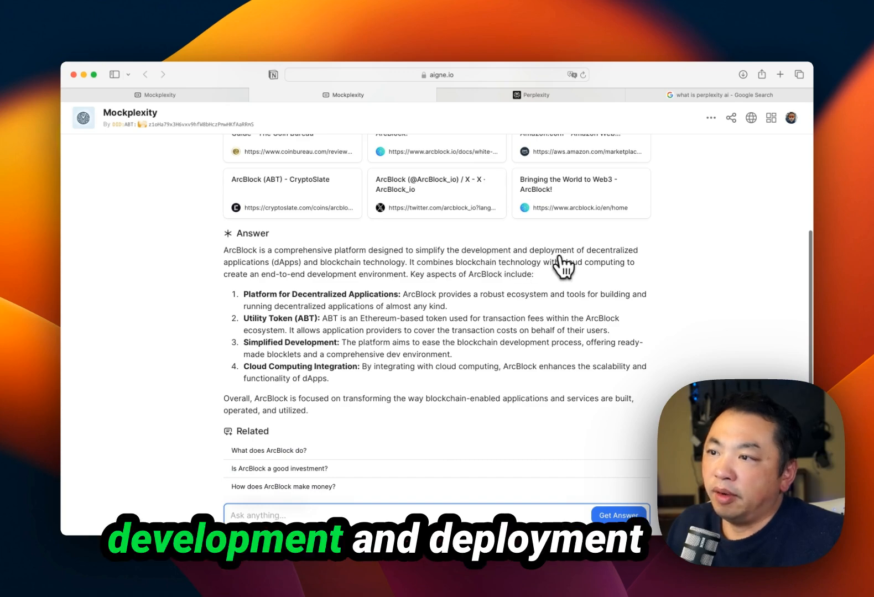
mouse_move(436, 371)
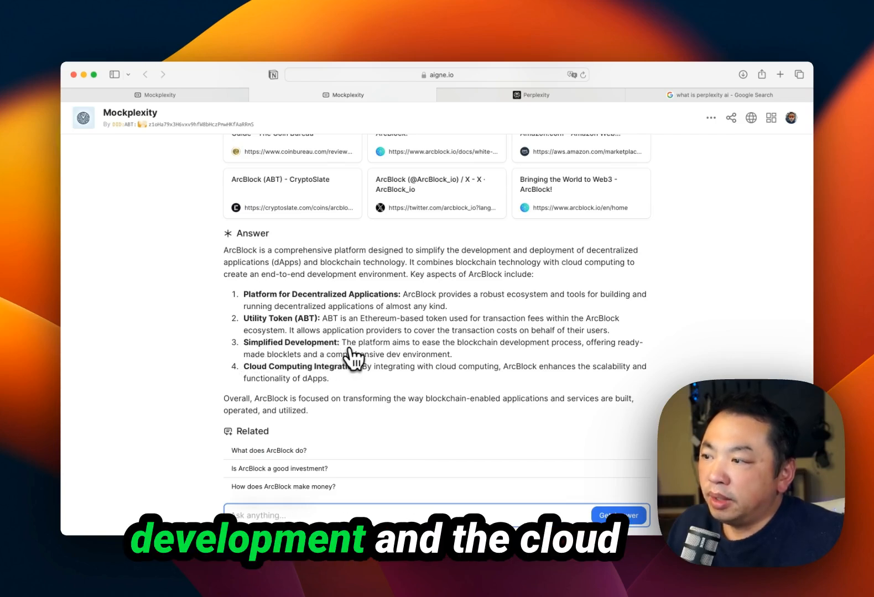
mouse_move(494, 380)
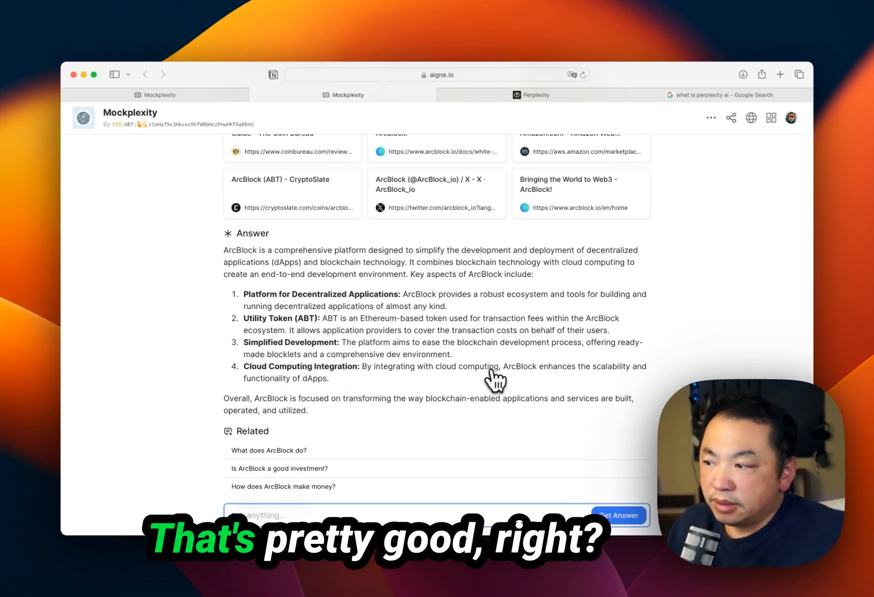
scroll(down, 3)
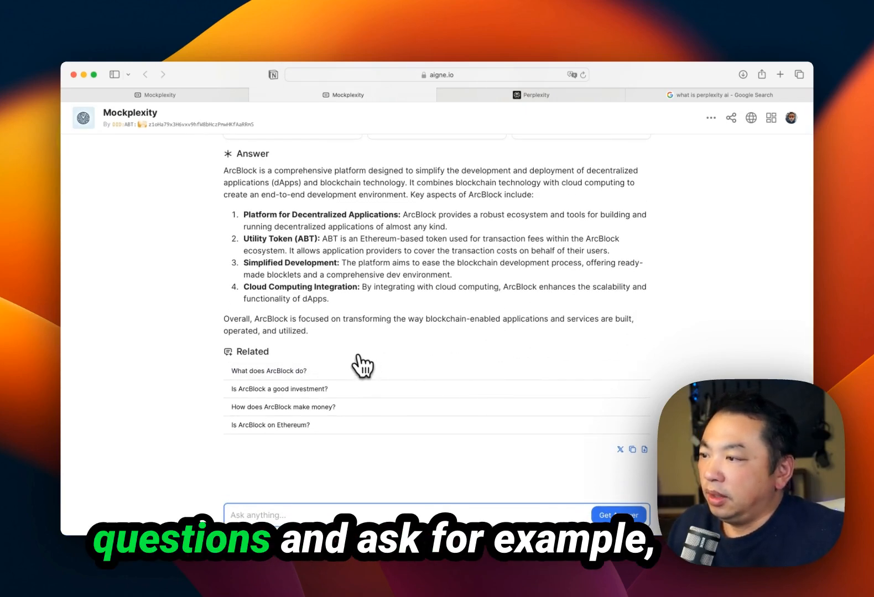
click(269, 424)
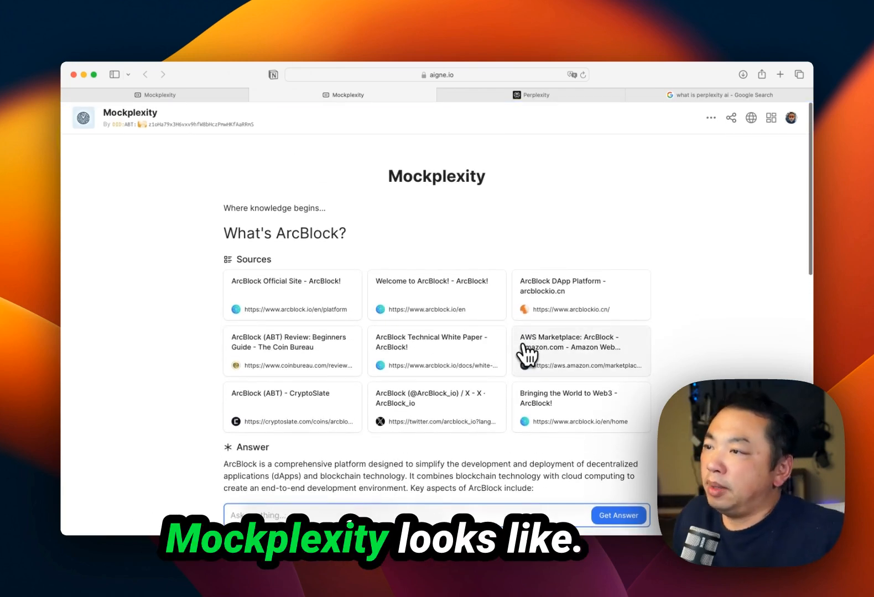
click(531, 95)
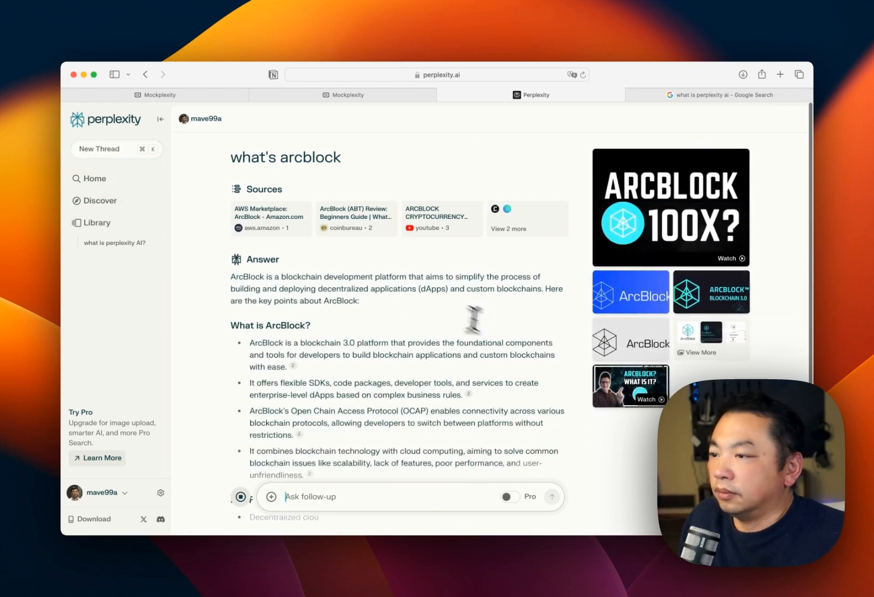
Skim Perplexity's ArcBlock answer and return to the Mockplexity agent editor in AIGNE
scroll(down, 3)
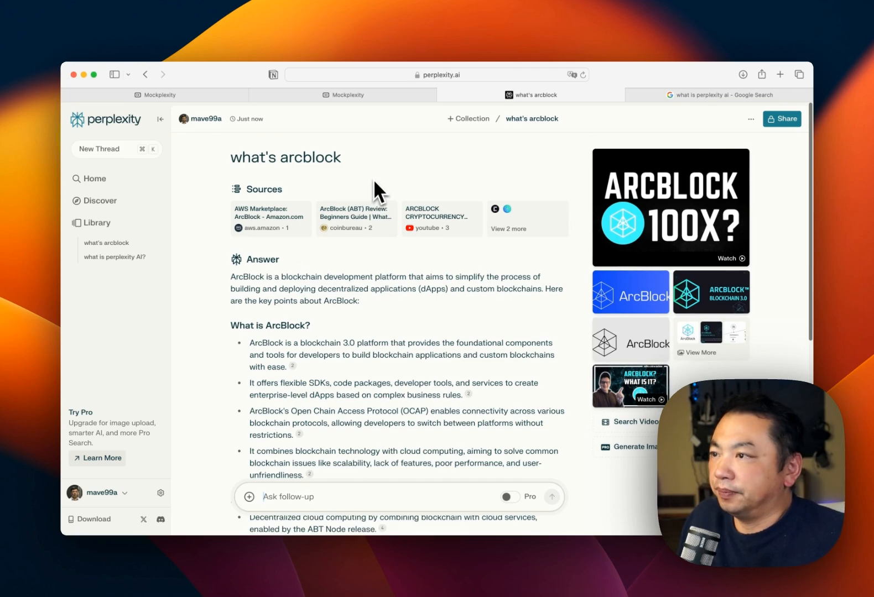
click(155, 95)
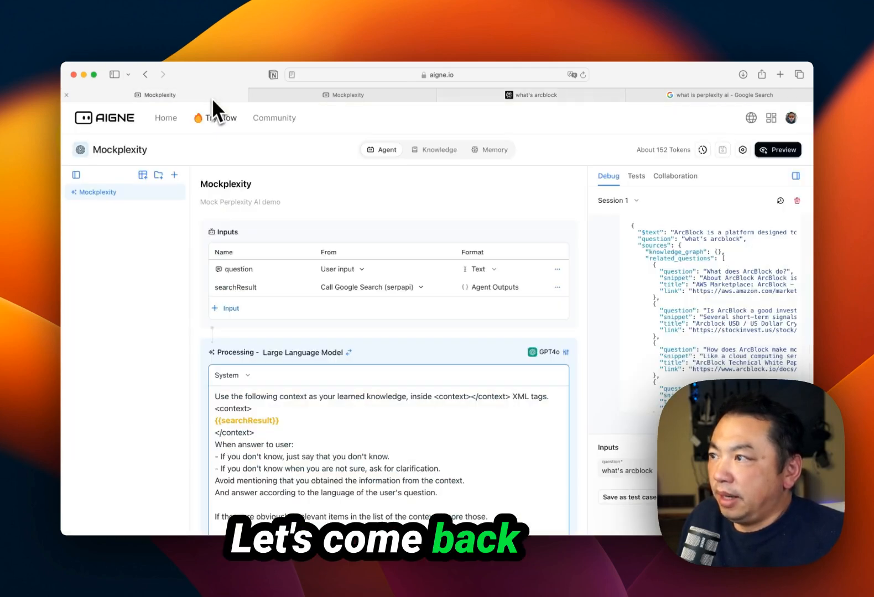
mouse_move(187, 280)
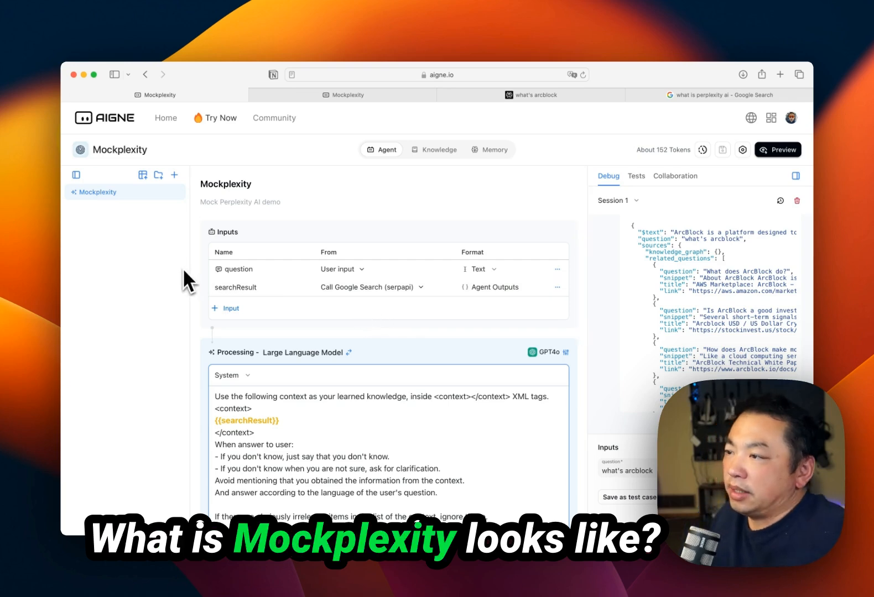
mouse_move(178, 262)
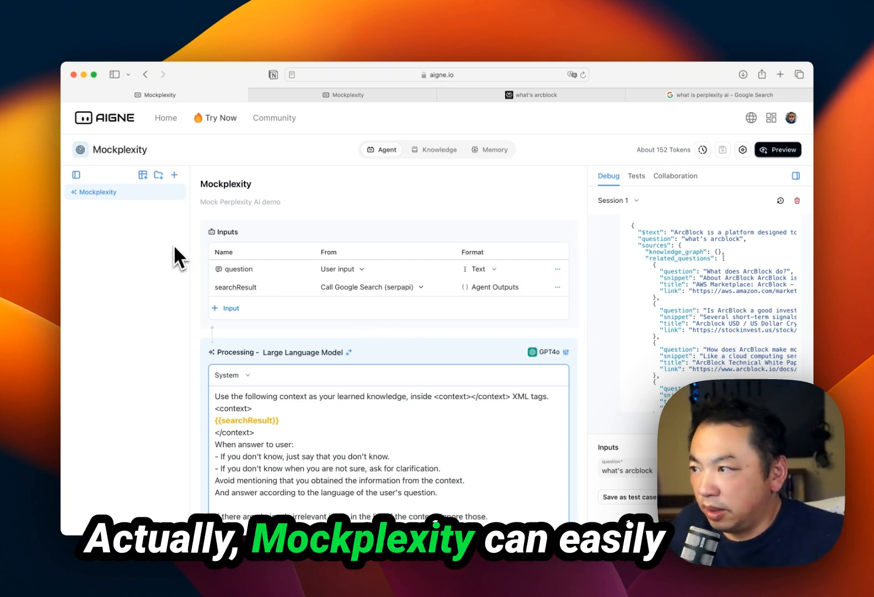
mouse_move(162, 329)
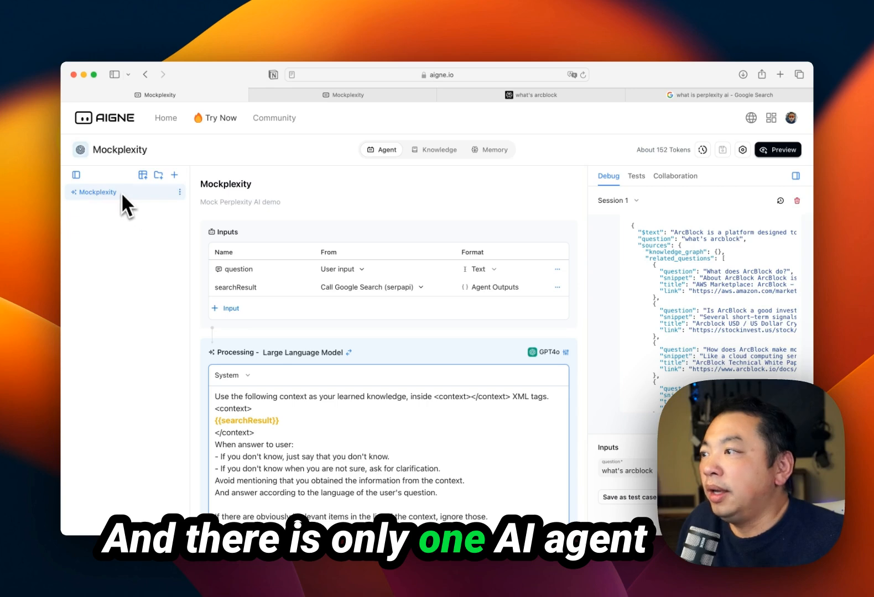
mouse_move(141, 209)
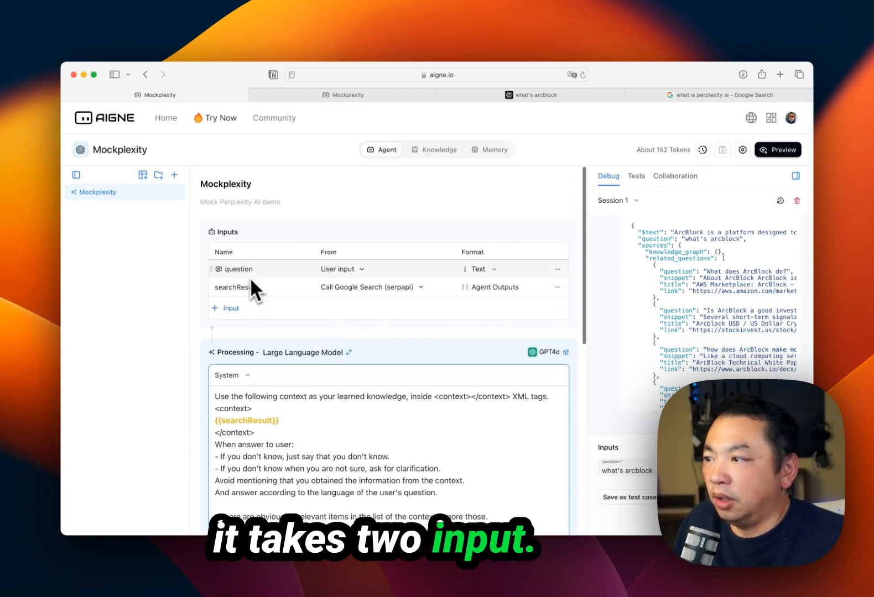
mouse_move(326, 285)
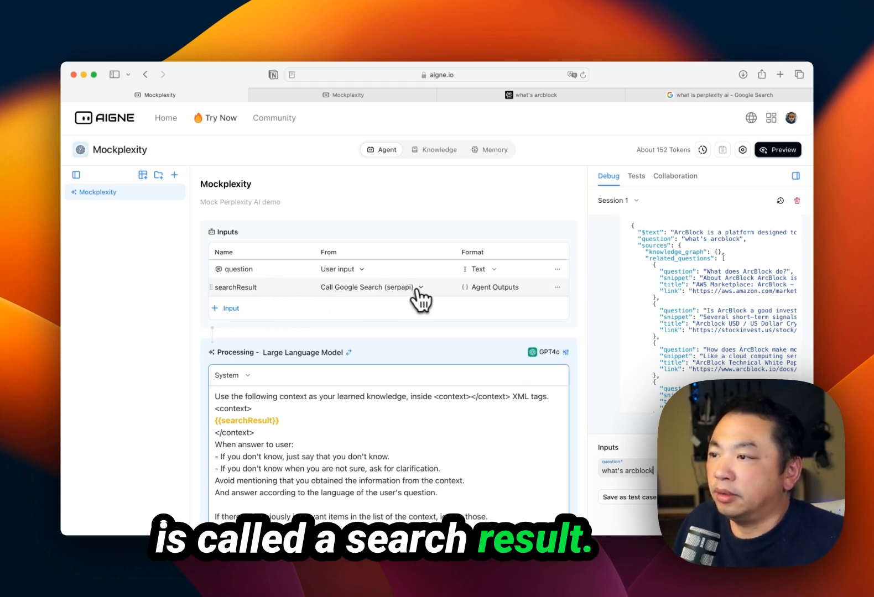
click(420, 287)
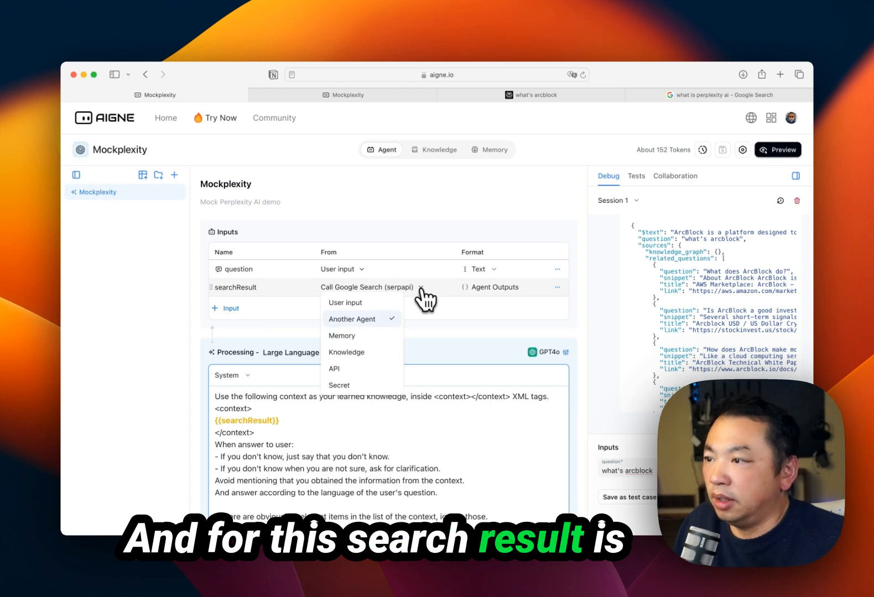
click(351, 318)
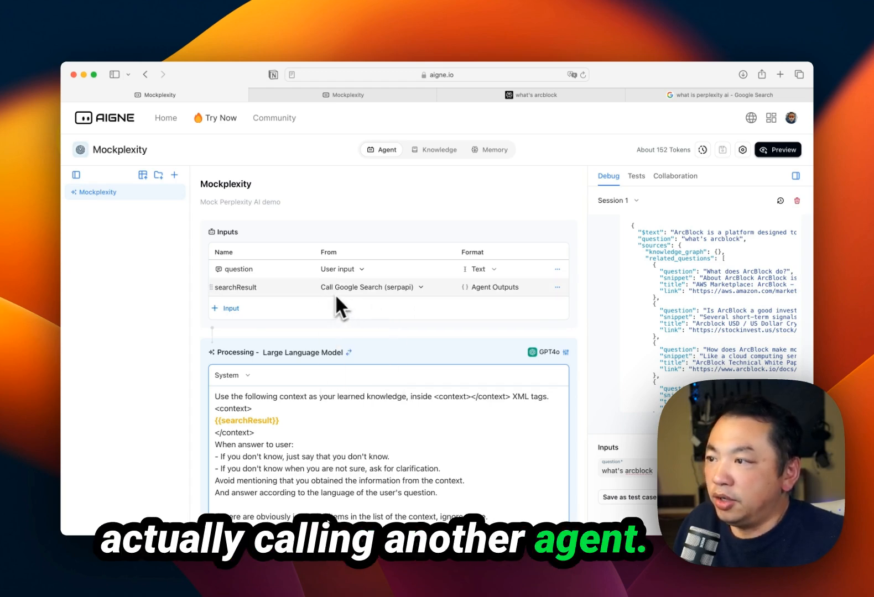
click(557, 287)
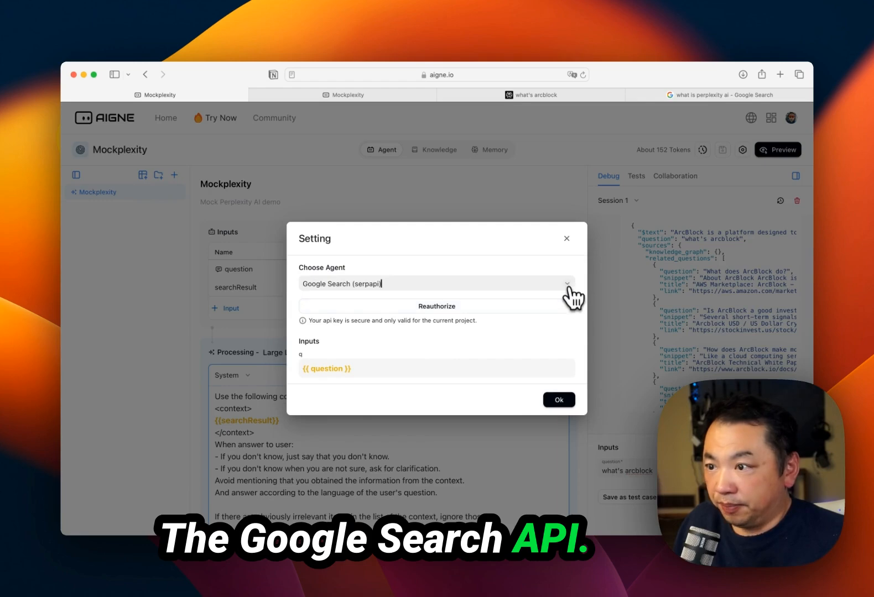
click(437, 283)
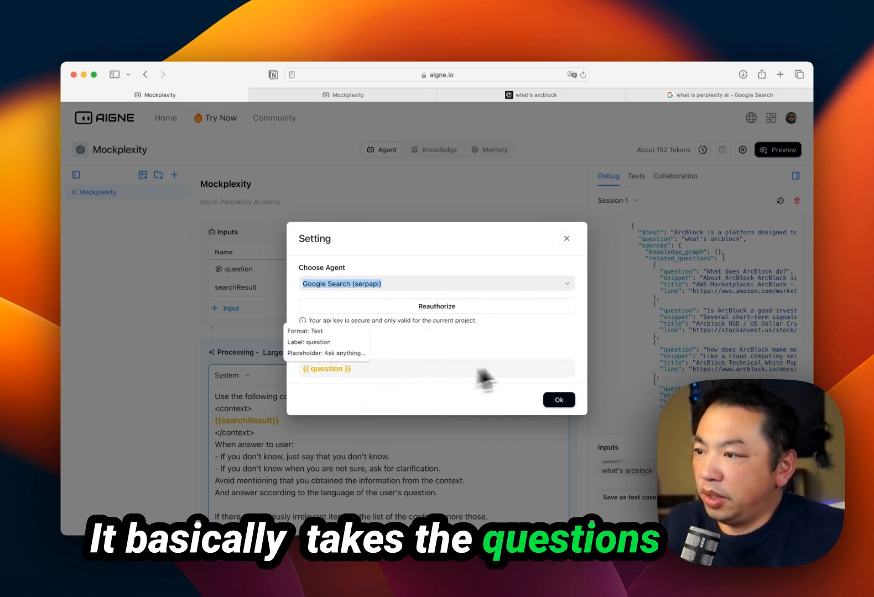
click(558, 399)
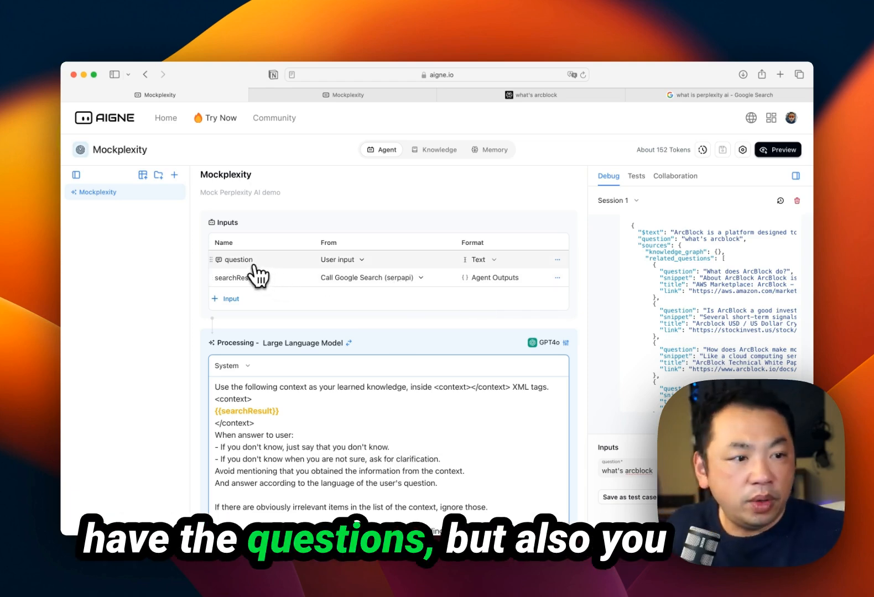
mouse_move(256, 294)
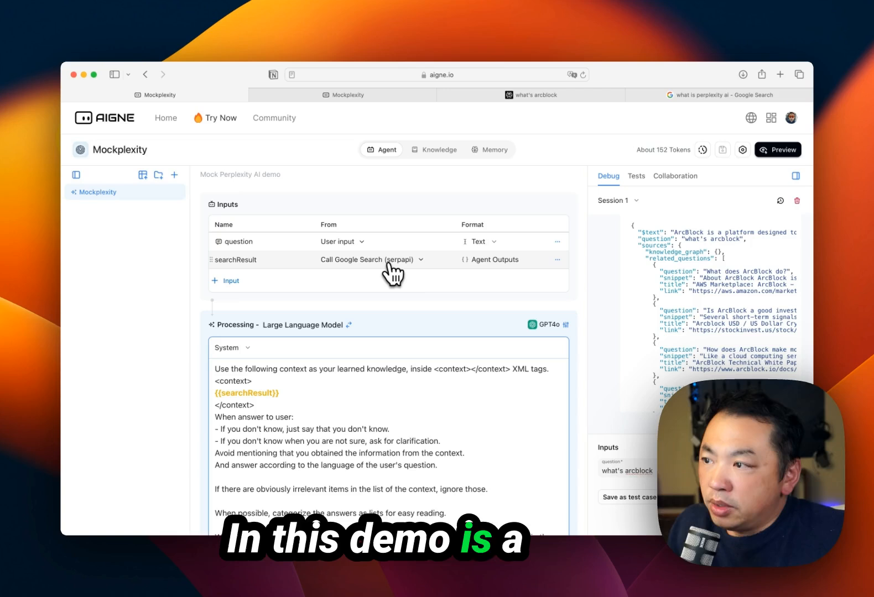
mouse_move(348, 273)
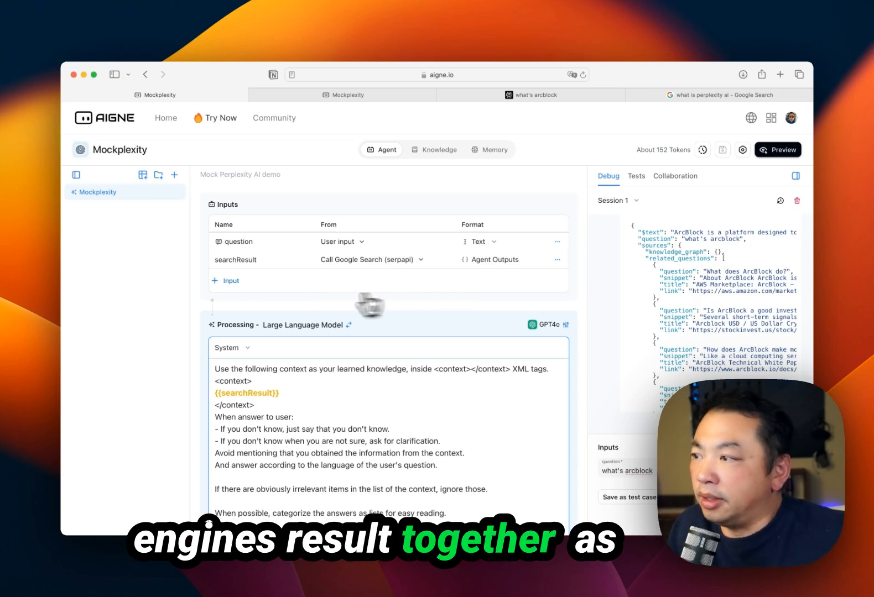
scroll(down, 3)
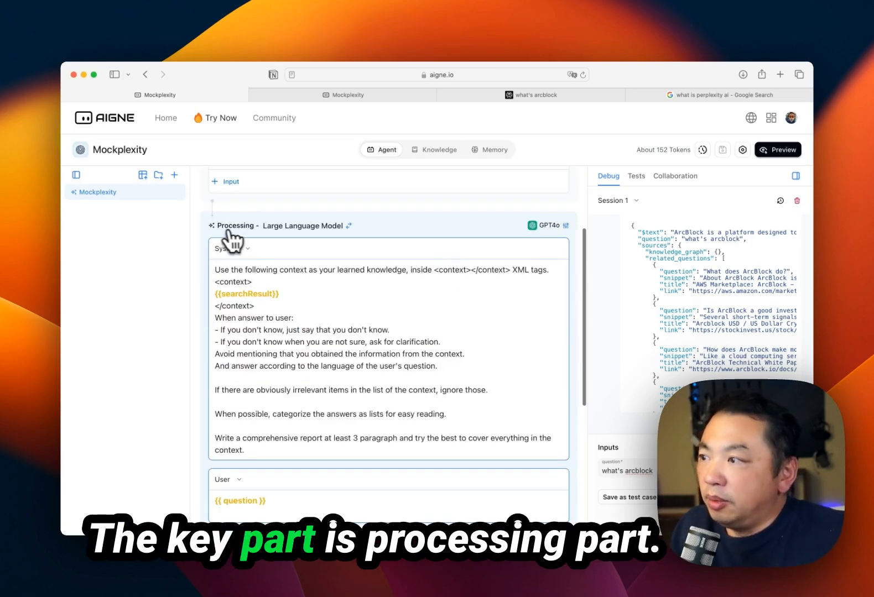
mouse_move(356, 234)
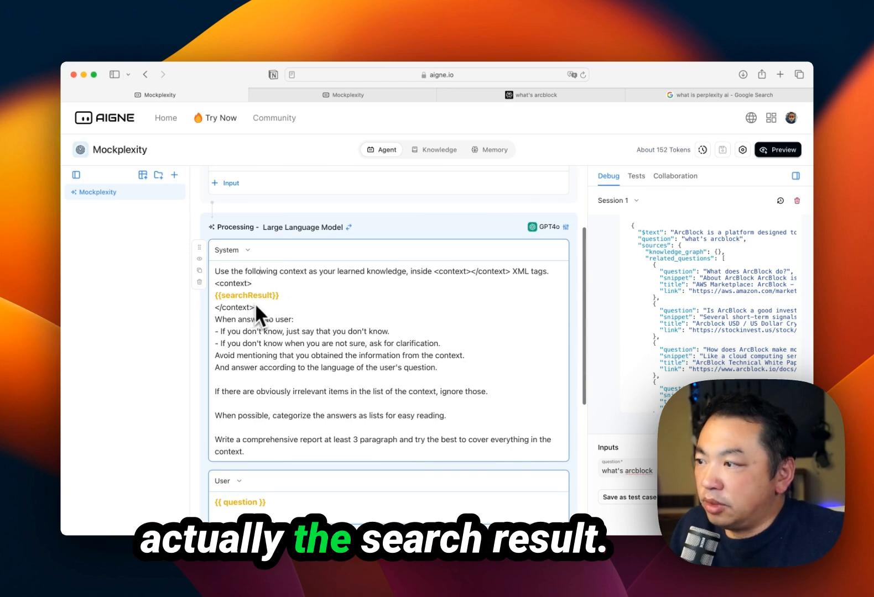
scroll(down, 3)
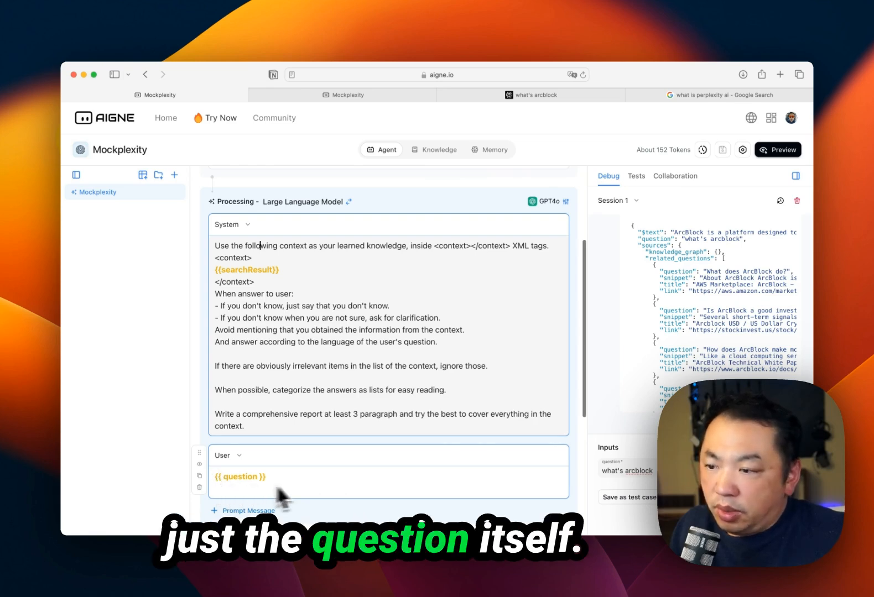
mouse_move(622, 329)
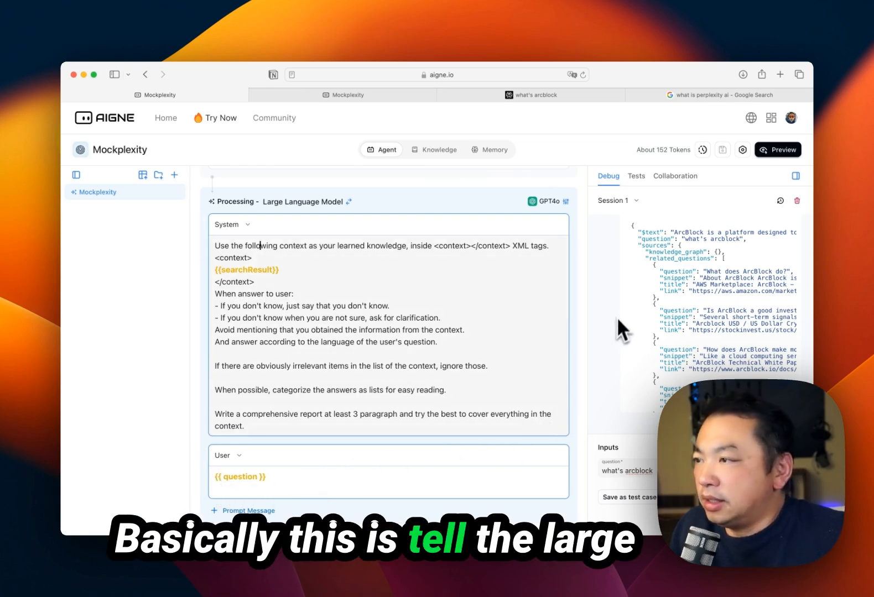
mouse_move(189, 483)
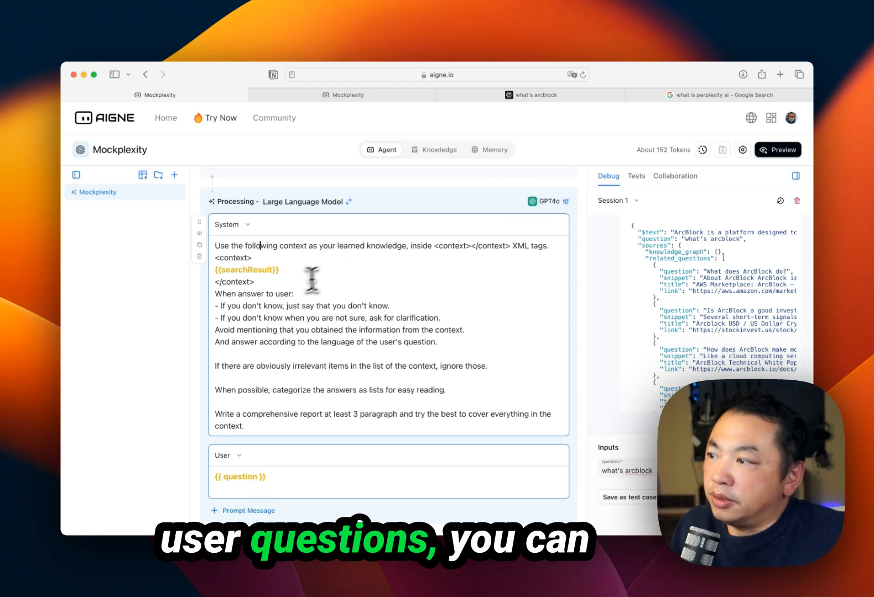
drag(216, 245, 253, 282)
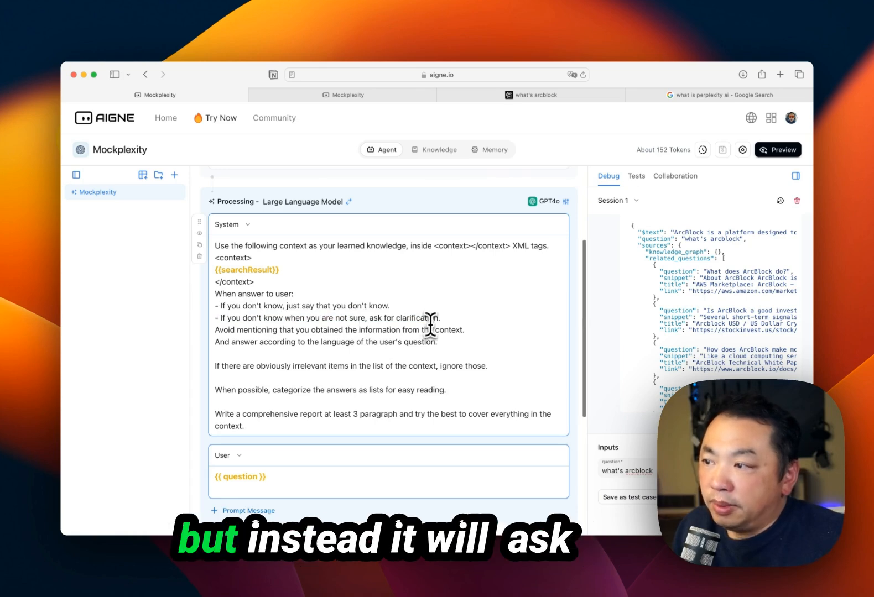
mouse_move(512, 340)
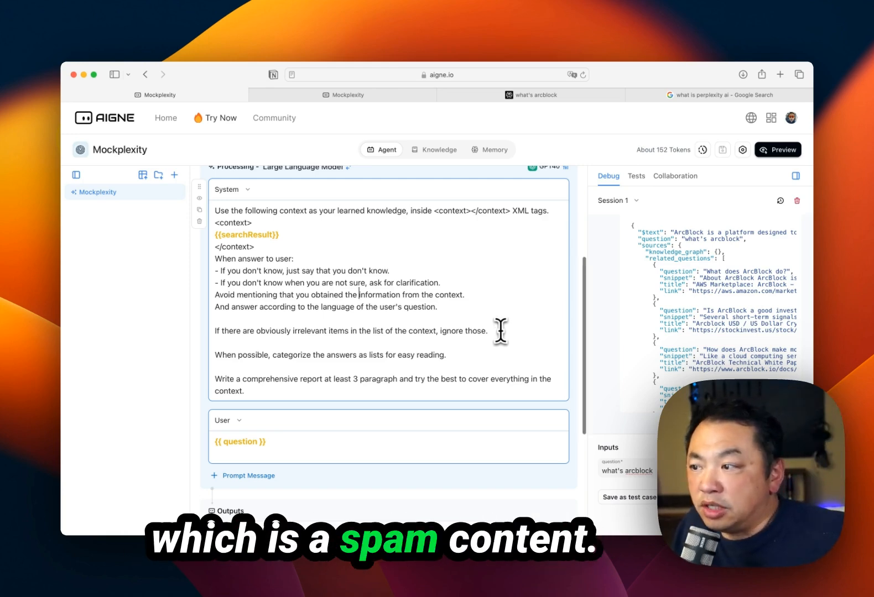
scroll(down, 3)
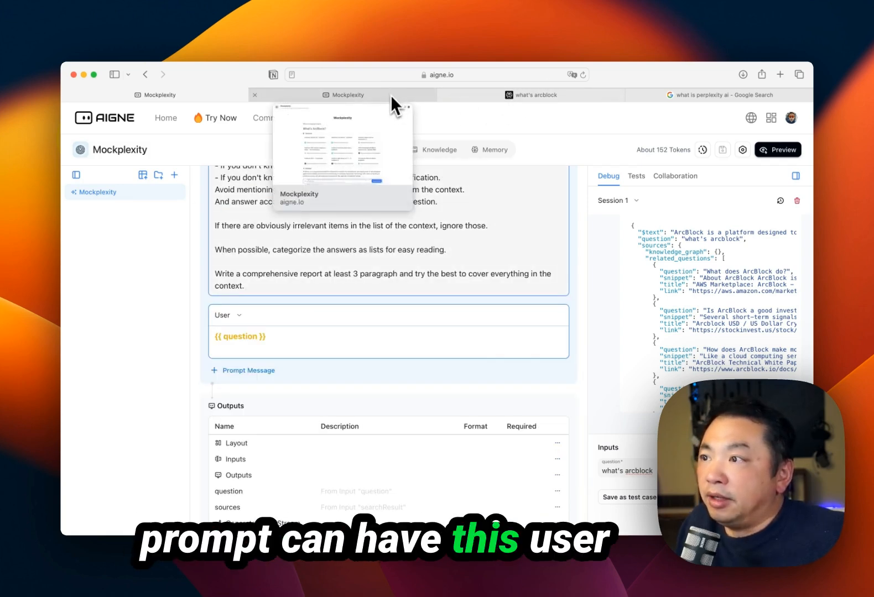
From the editor, view the question output's settings: Markdown View rendering at font size 30
click(341, 94)
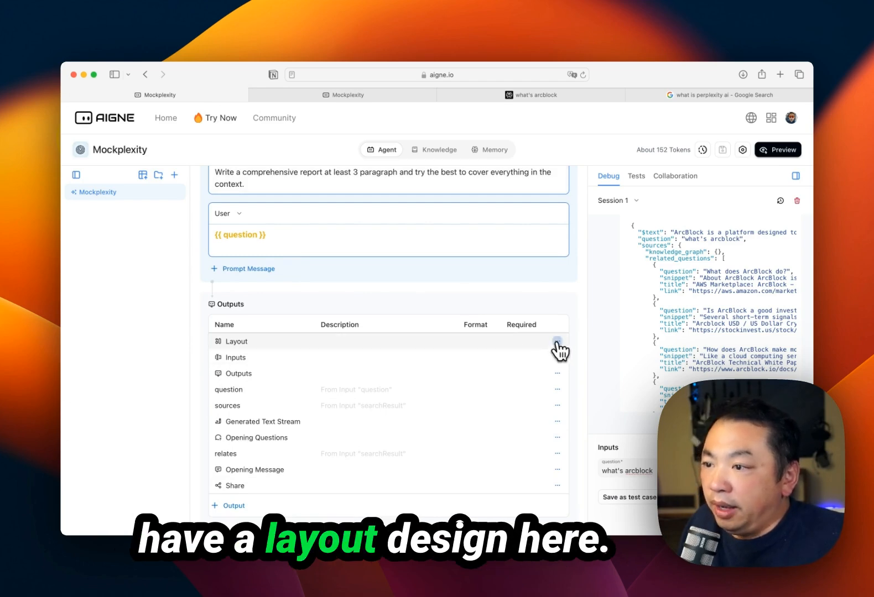
click(557, 341)
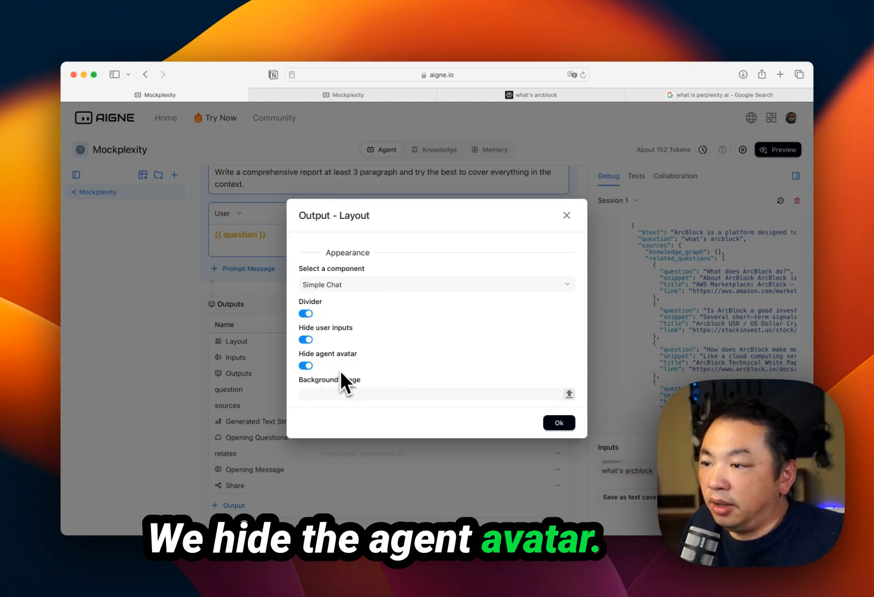
click(559, 422)
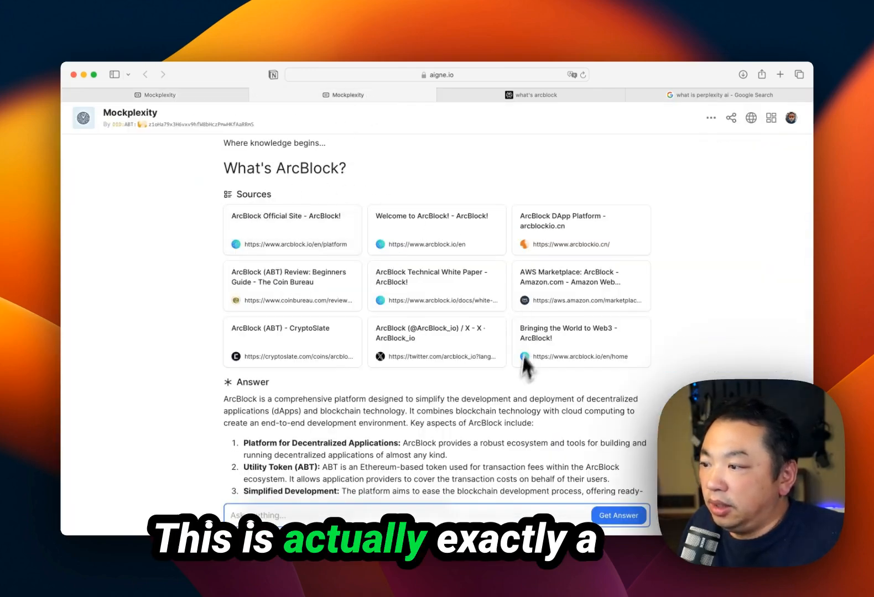
scroll(down, 3)
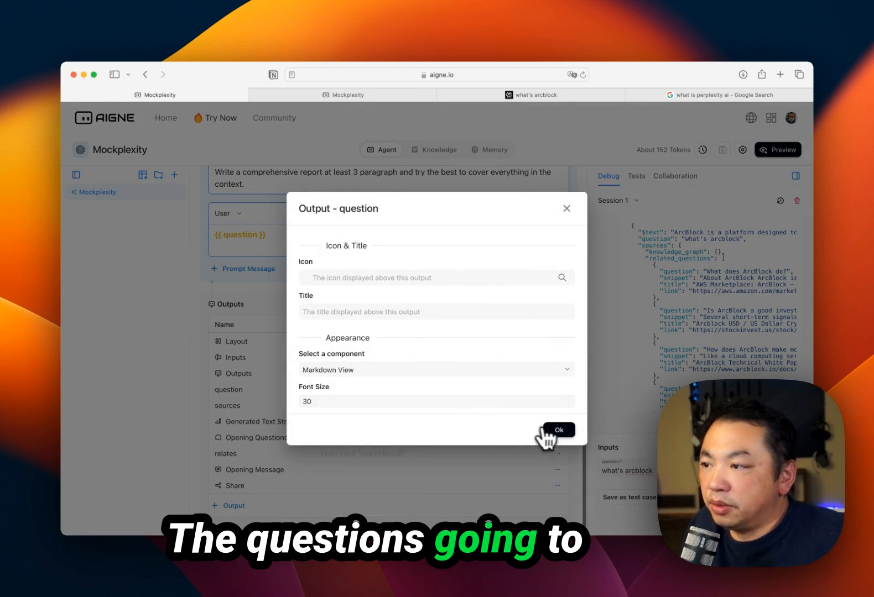
Confirm the question output settings and inspect the sources and Generated Text Stream outputs
click(559, 429)
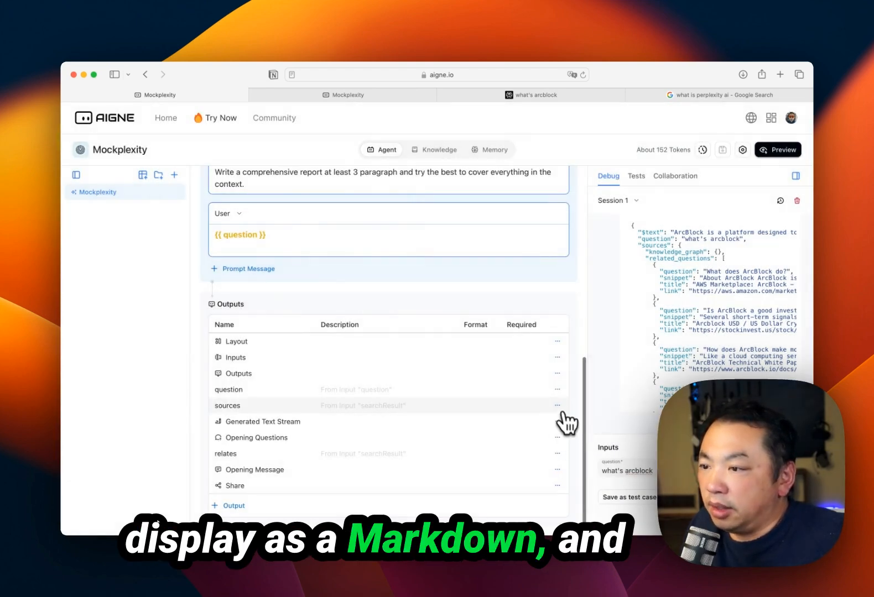
click(556, 405)
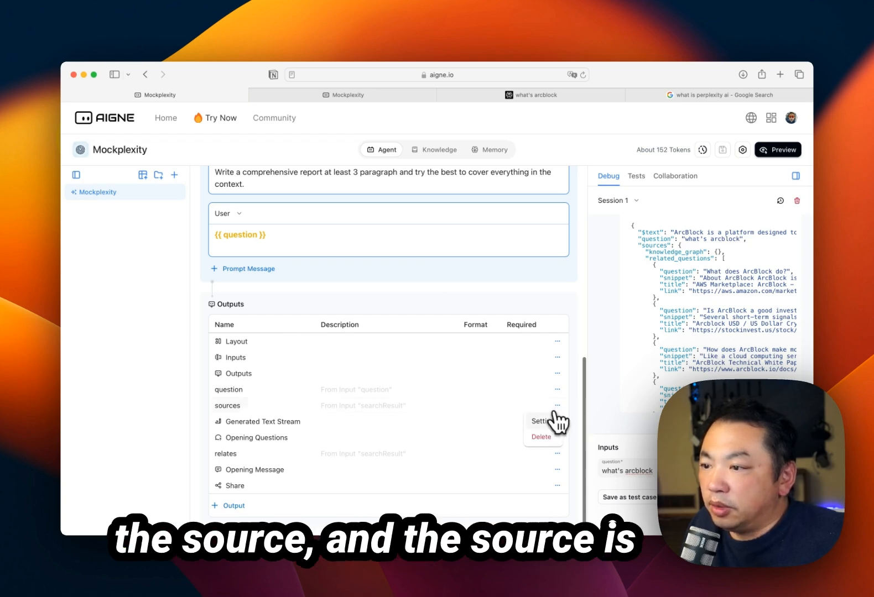
click(539, 420)
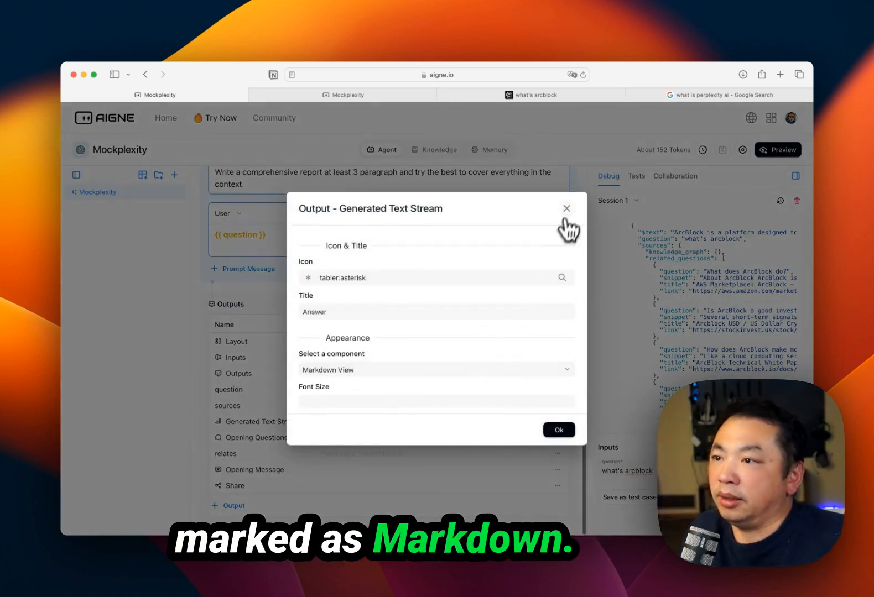
click(565, 208)
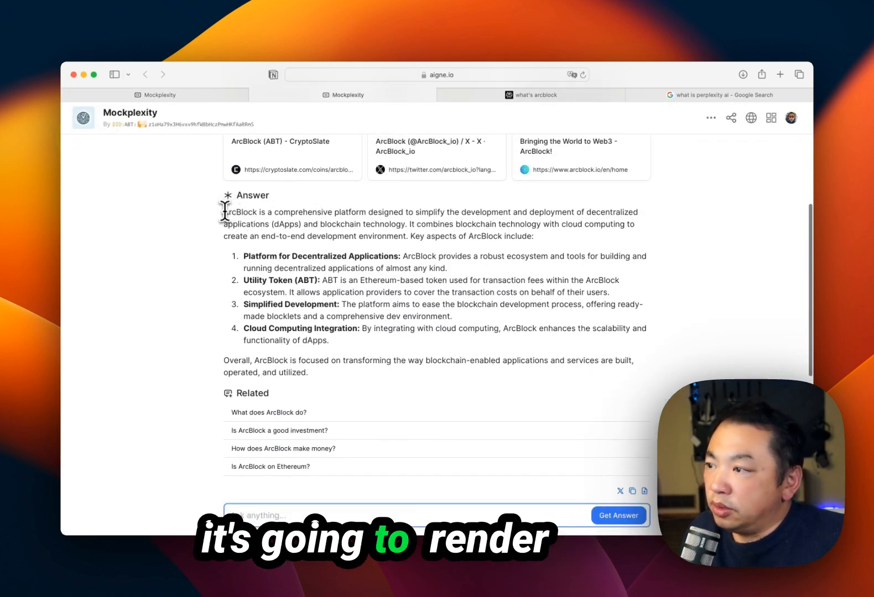
Inspect the Opening Questions and relates output settings, leaving the outputs table showing
drag(225, 211, 308, 371)
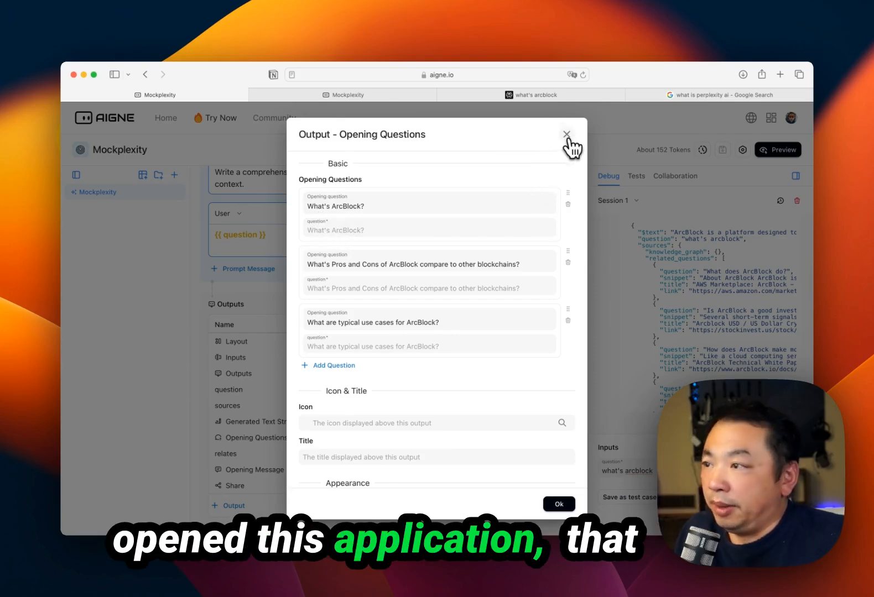
click(566, 134)
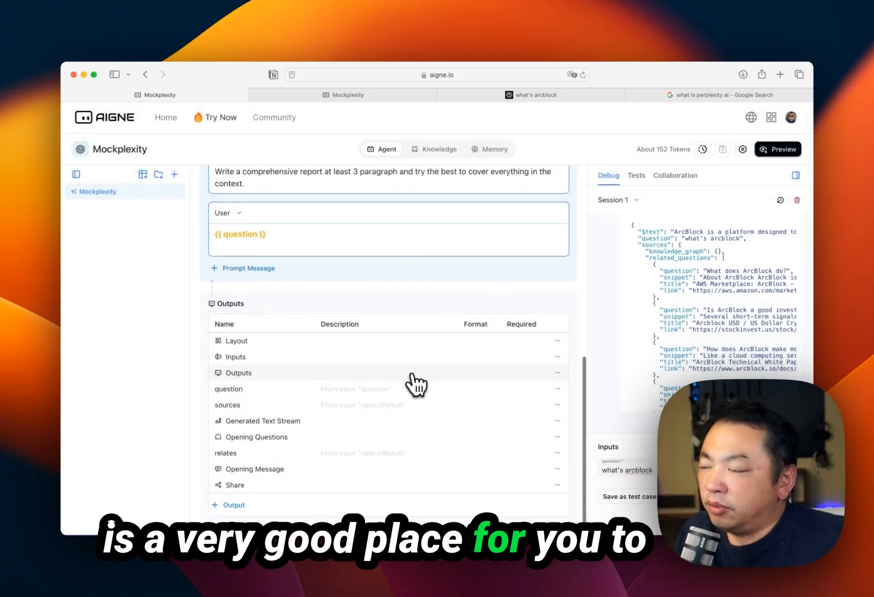
mouse_move(415, 460)
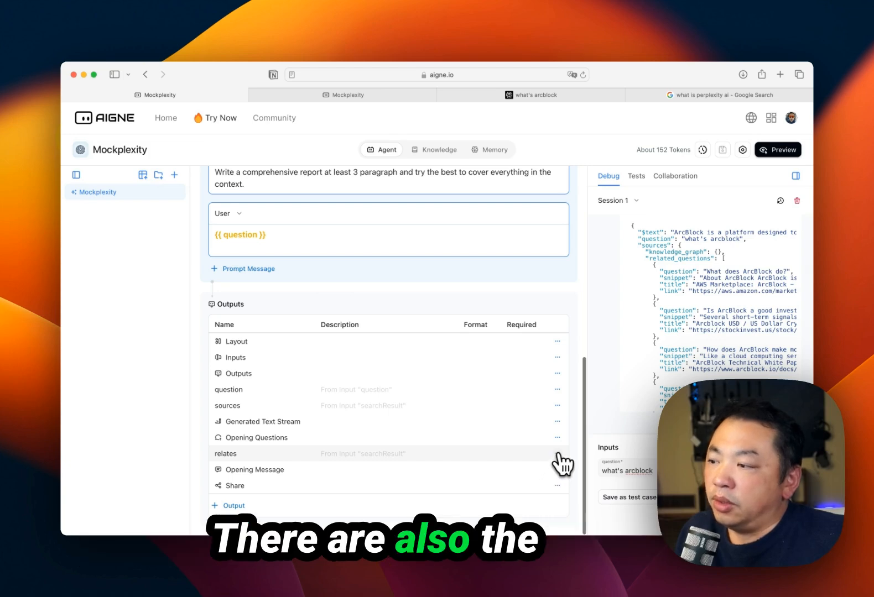
click(557, 454)
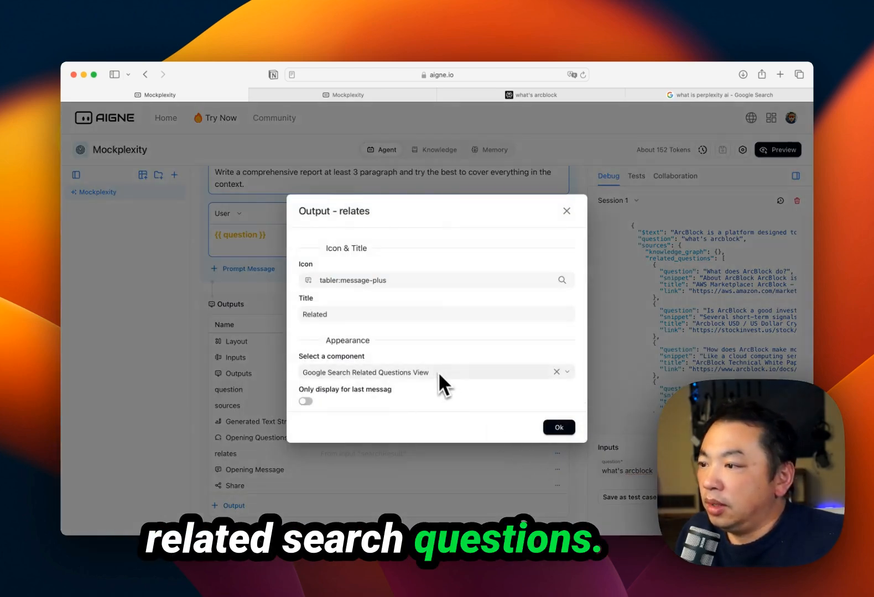
click(559, 427)
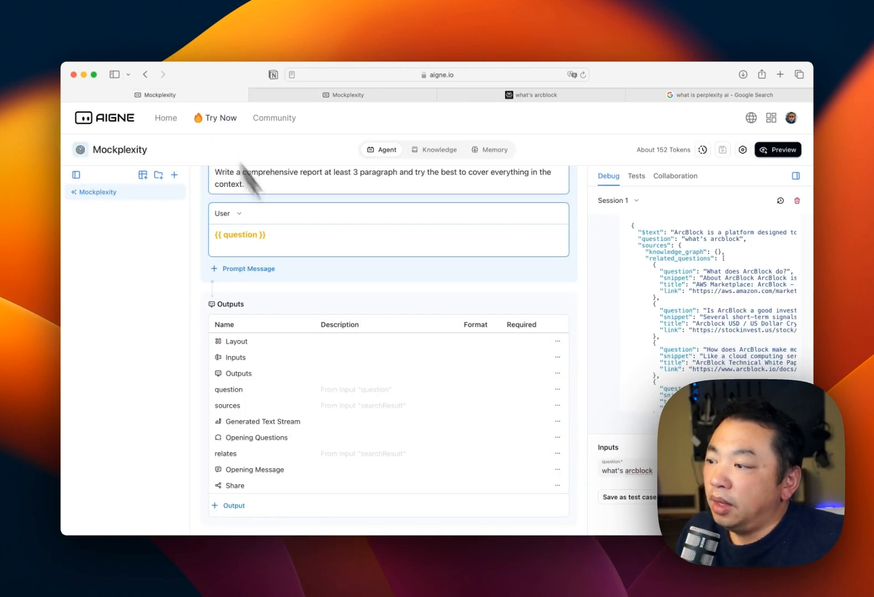
click(556, 486)
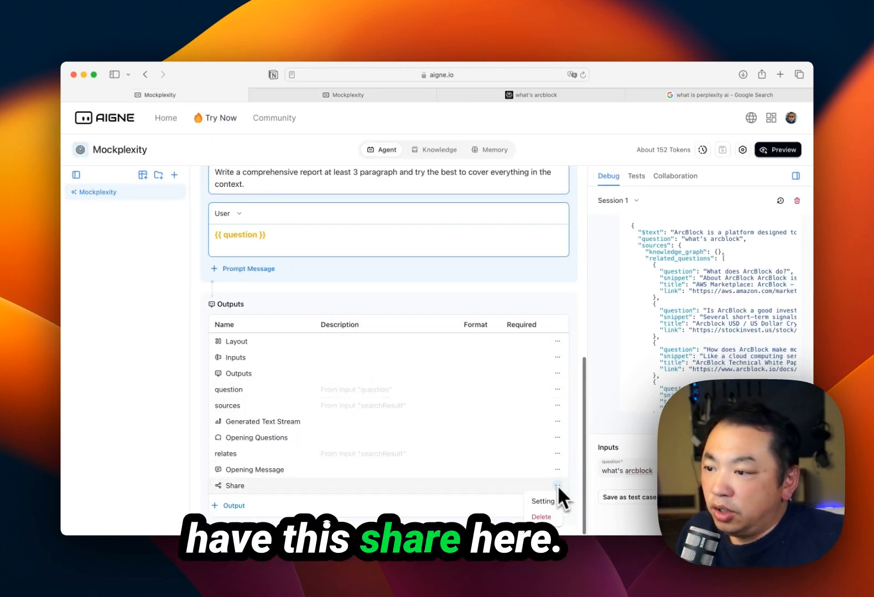
click(542, 501)
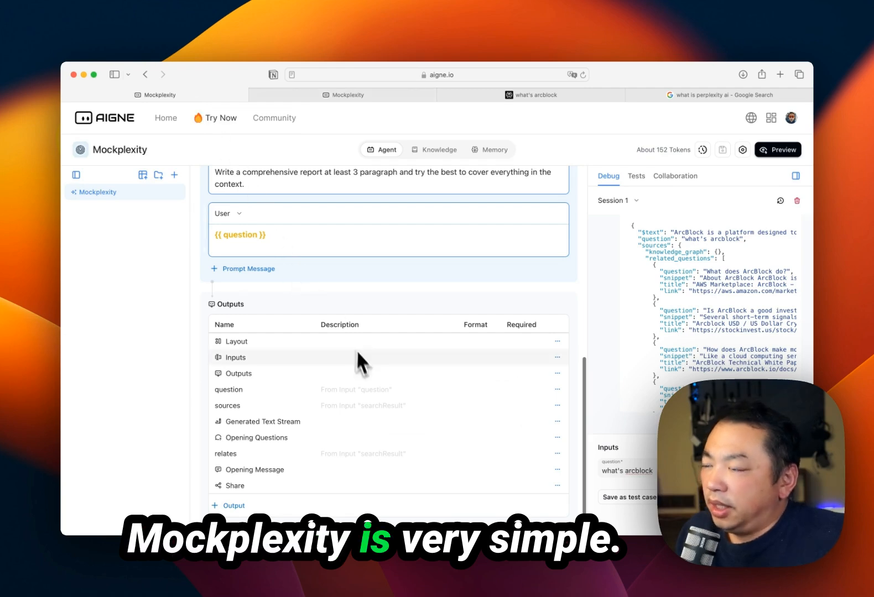
scroll(up, 3)
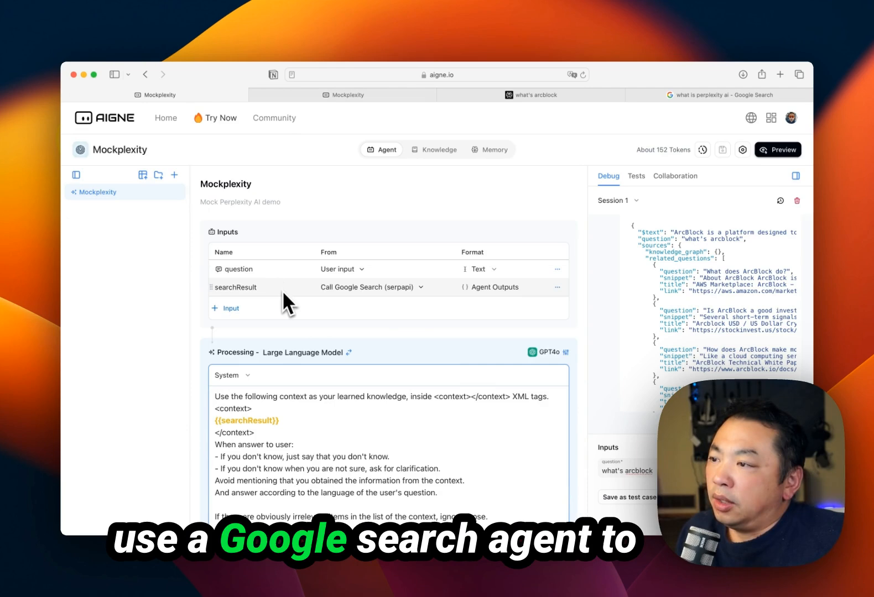
mouse_move(401, 304)
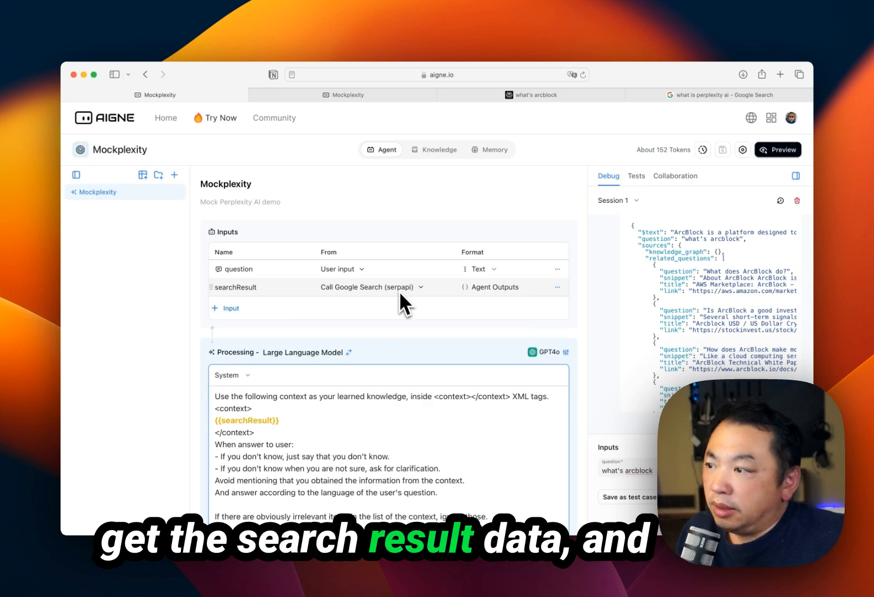
scroll(down, 3)
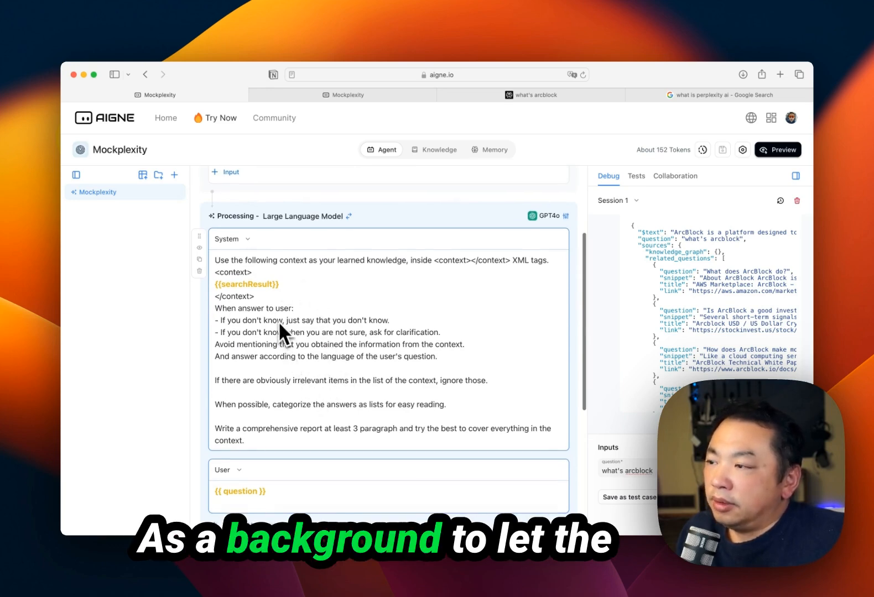
scroll(down, 3)
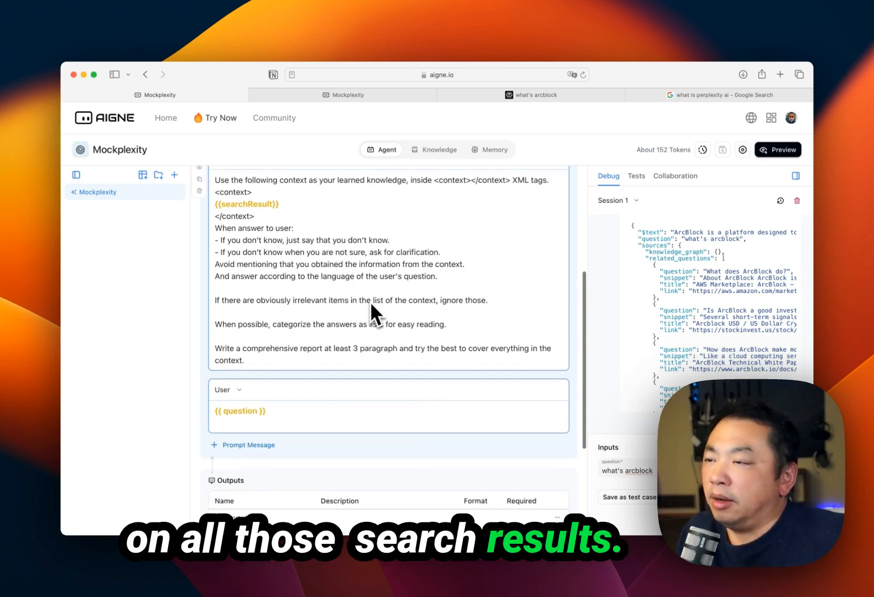
scroll(down, 3)
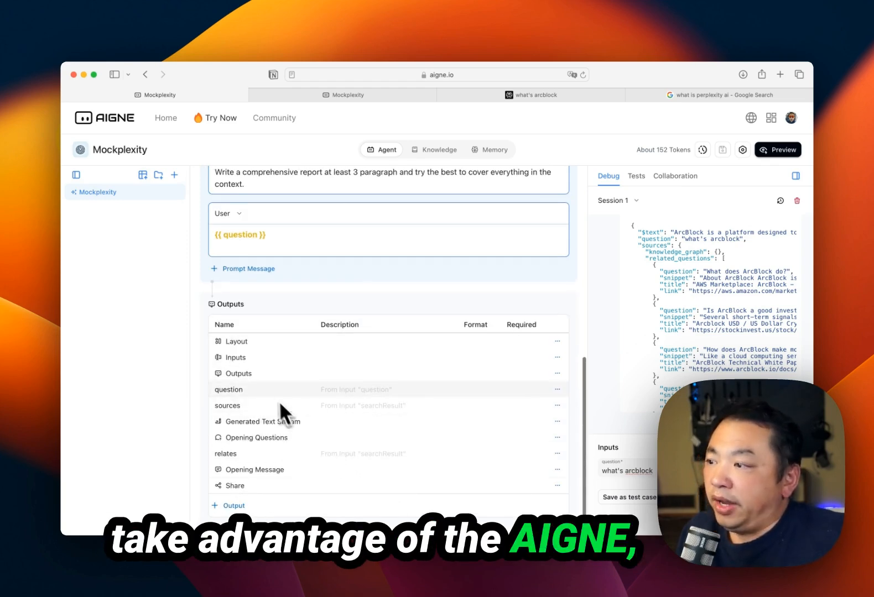
mouse_move(487, 487)
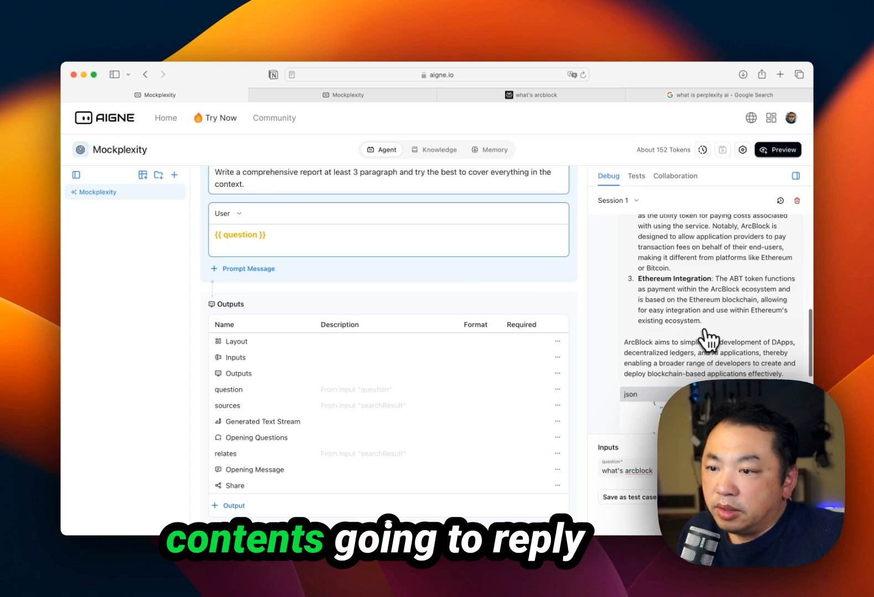
scroll(down, 3)
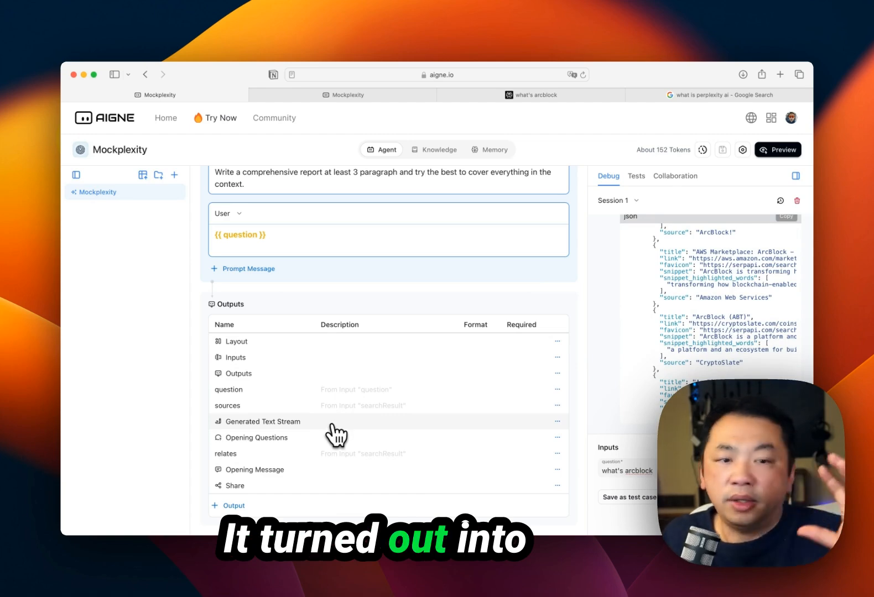
click(342, 95)
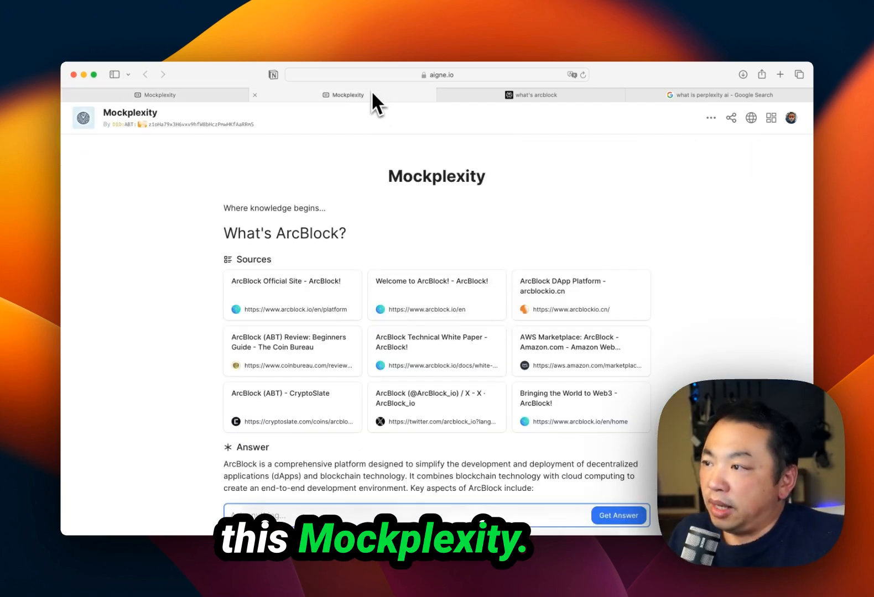
click(156, 95)
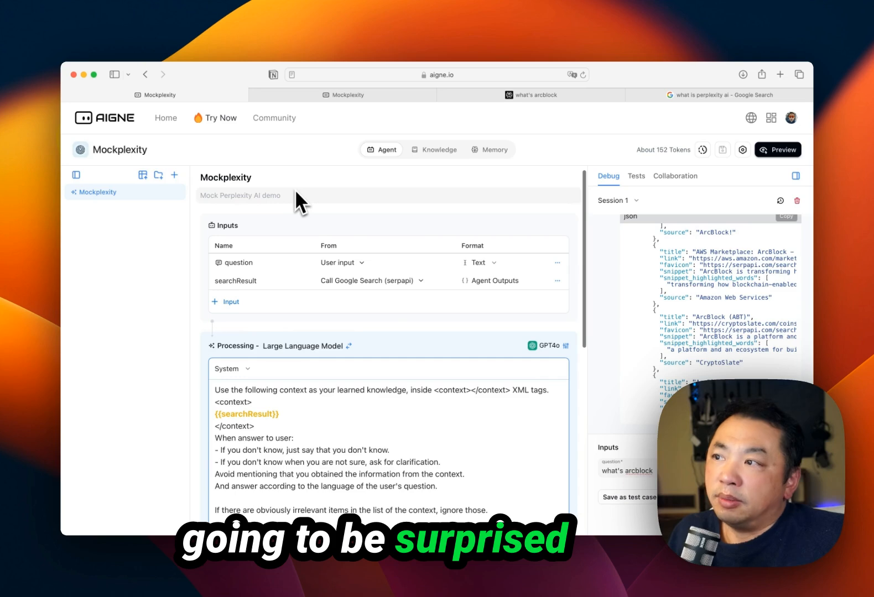
mouse_move(155, 385)
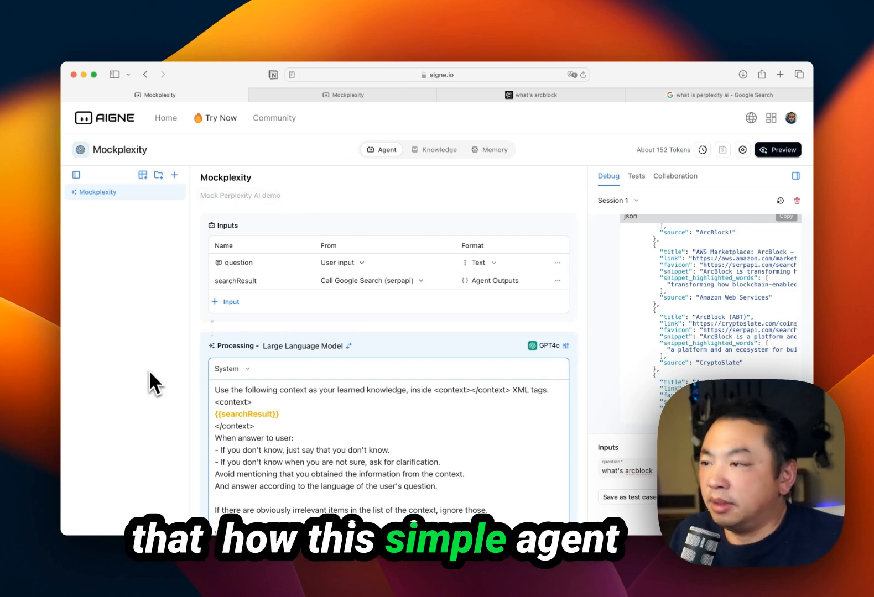
mouse_move(175, 348)
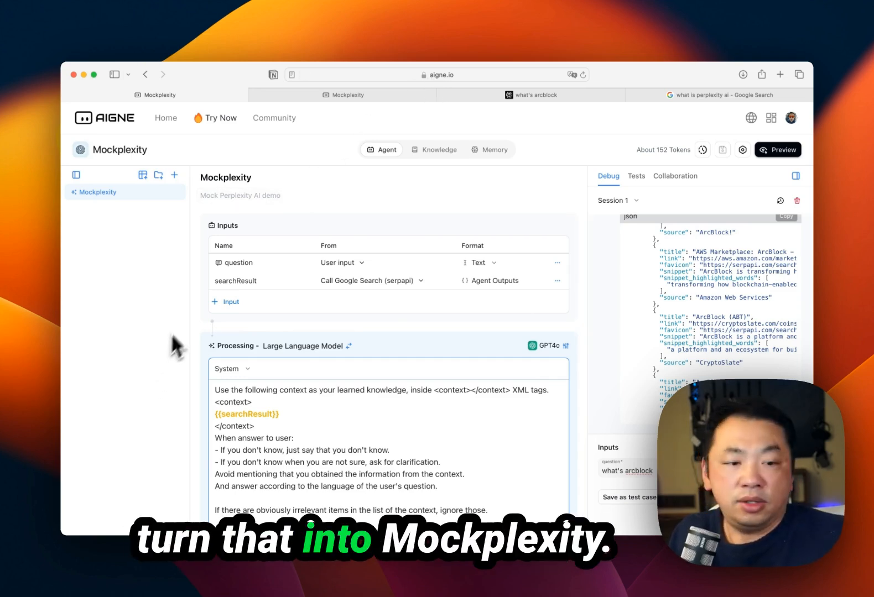